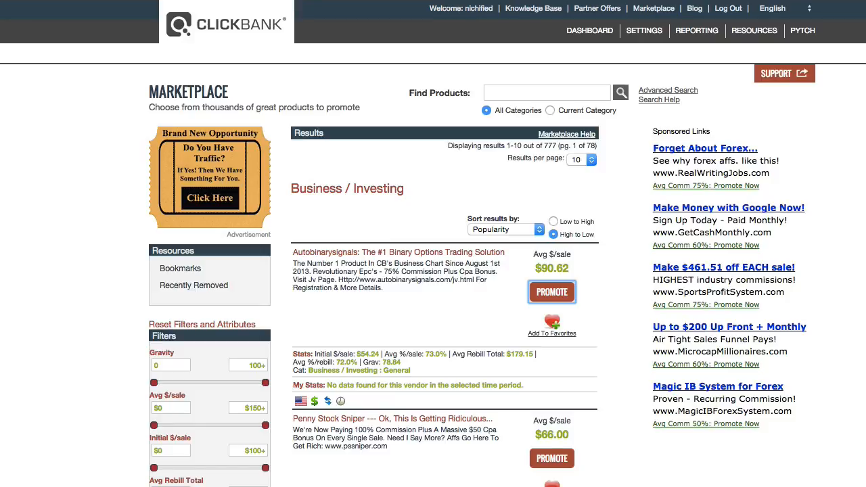
pyautogui.moveTo(794, 380)
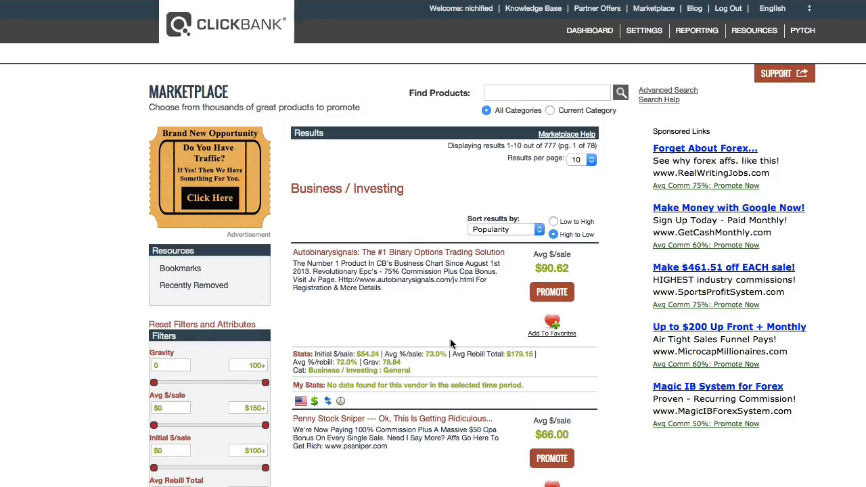
# Scroll down the ClickBank promotion form for the top Business/Investing product
pyautogui.scroll(-3)
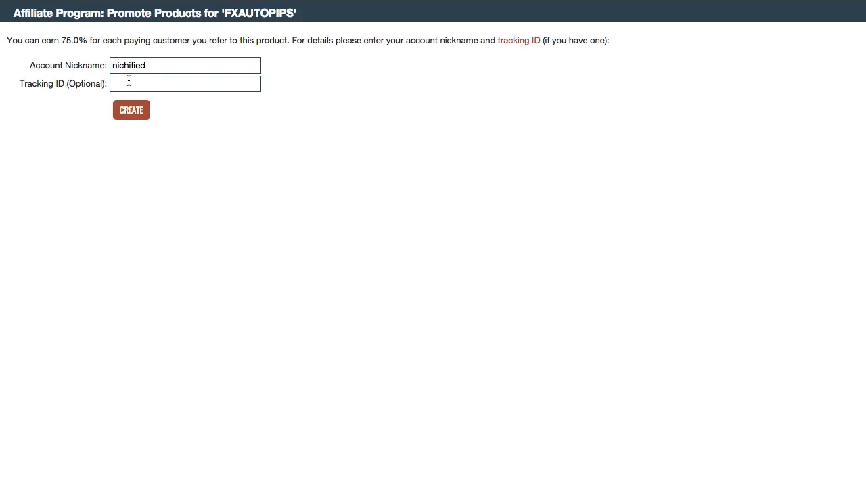
# Enter 'test' as the optional tracking ID and request the FXAUTOPIPS HopLink
pyautogui.click(183, 85)
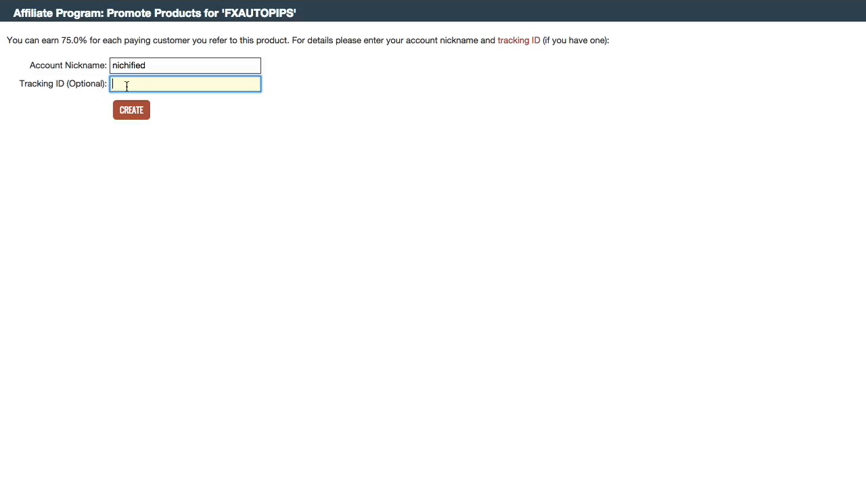
pyautogui.write('te')
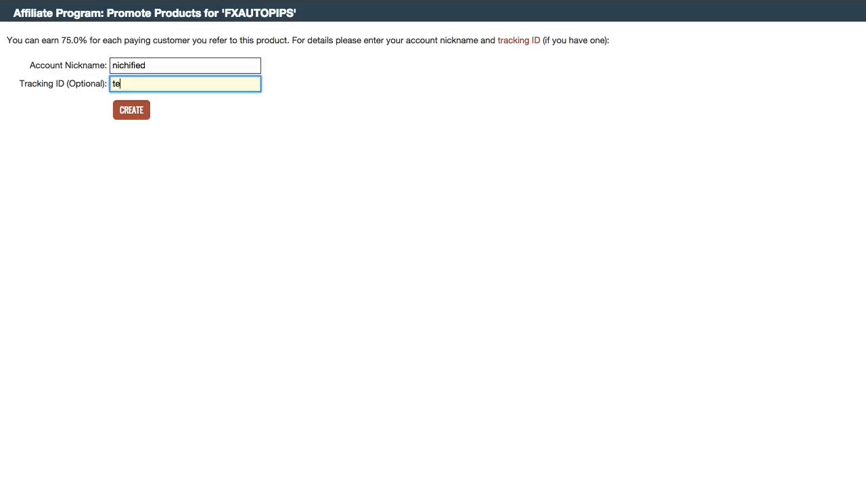
pyautogui.write('st')
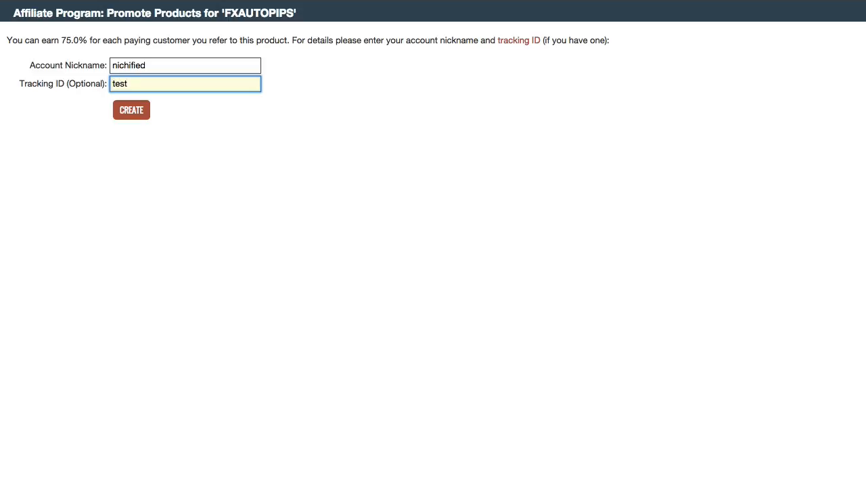
pyautogui.click(131, 109)
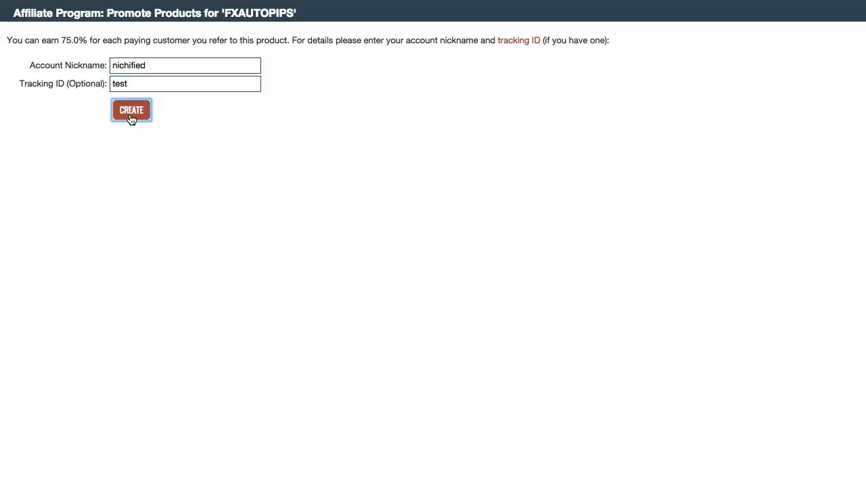
# Generate the HopLink and check its TEST tracking value in the URL
pyautogui.click(131, 110)
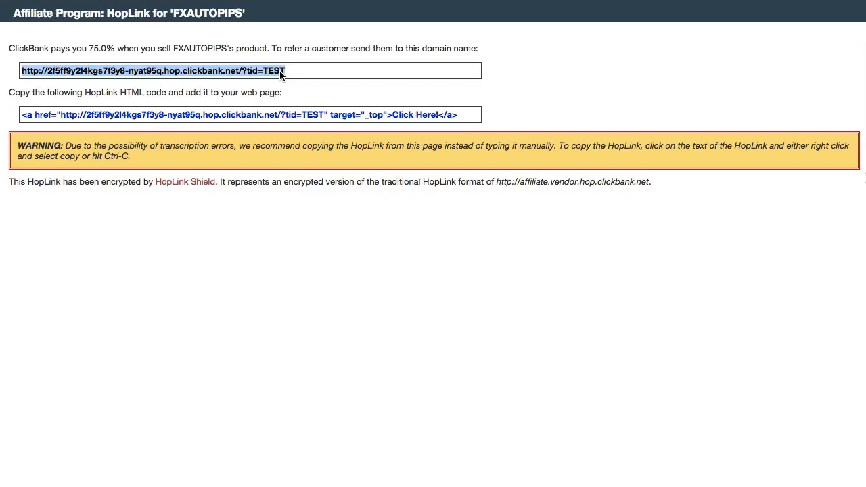
pyautogui.moveTo(255, 81)
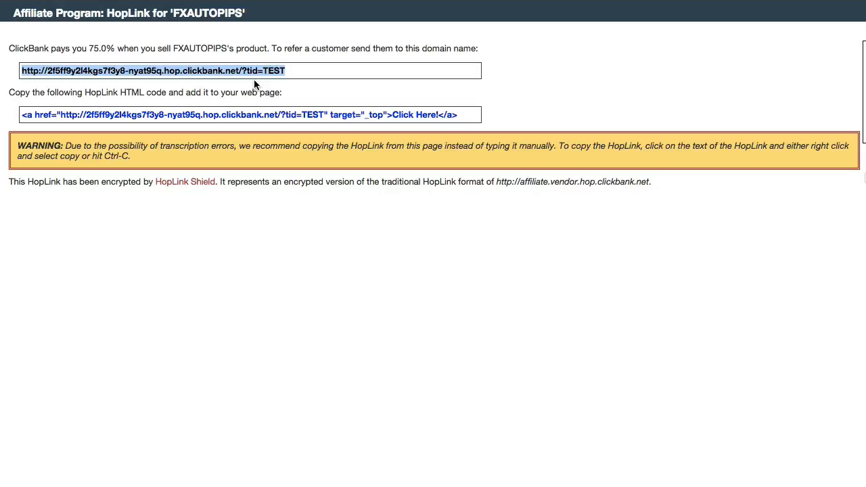
pyautogui.moveTo(261, 77)
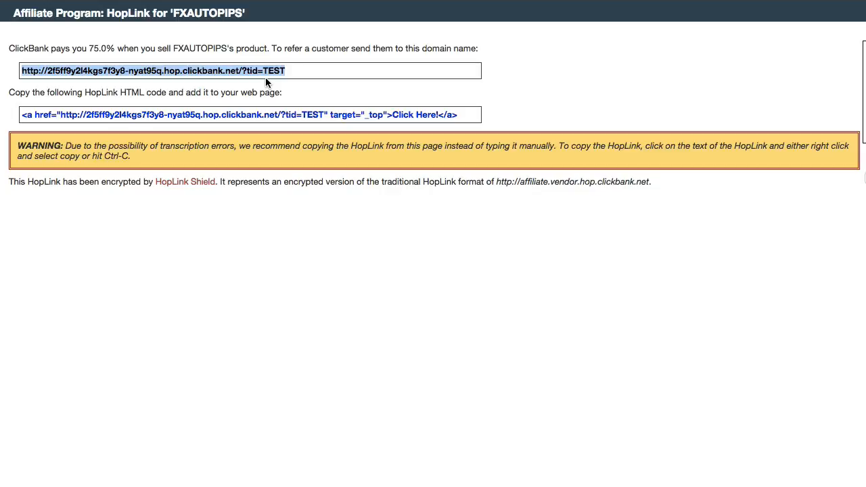
pyautogui.click(272, 71)
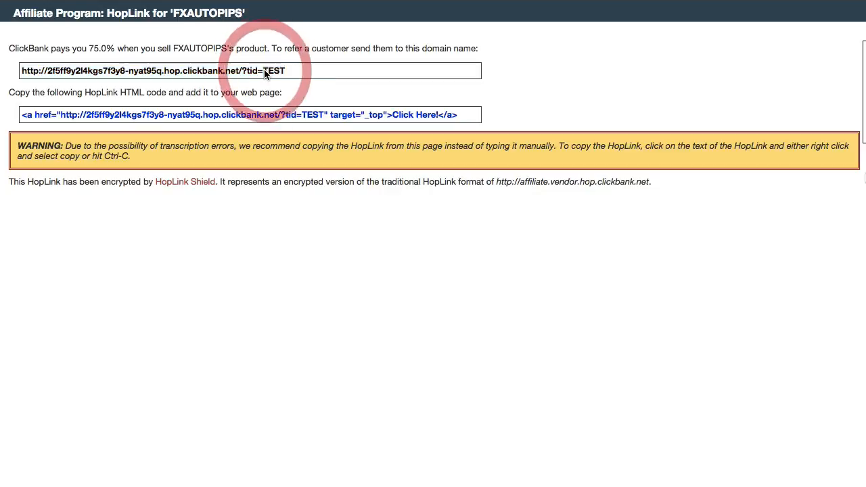
pyautogui.doubleClick(277, 70)
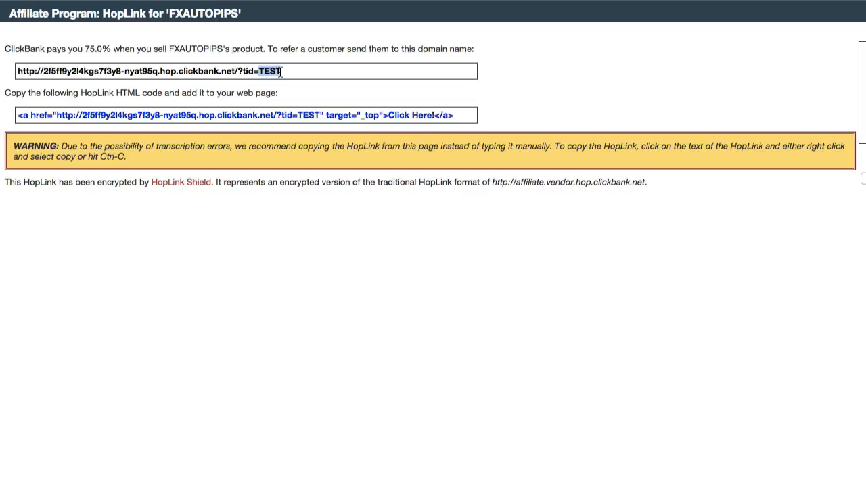
# Copy the full FXAUTOPIPS HopLink URL
pyautogui.tripleClick(153, 71)
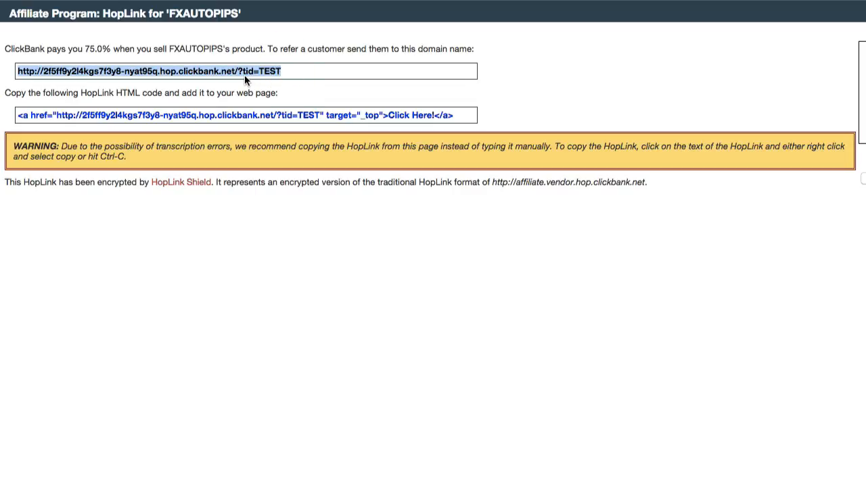
pyautogui.rightClick(251, 71)
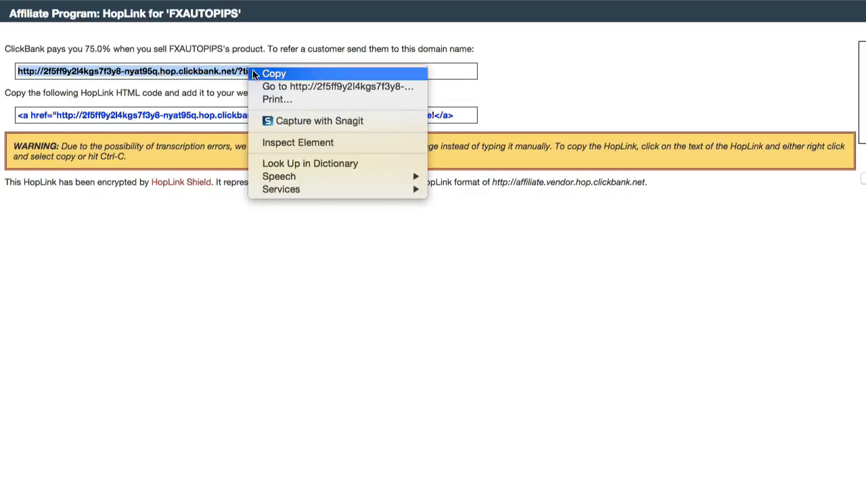
pyautogui.click(280, 73)
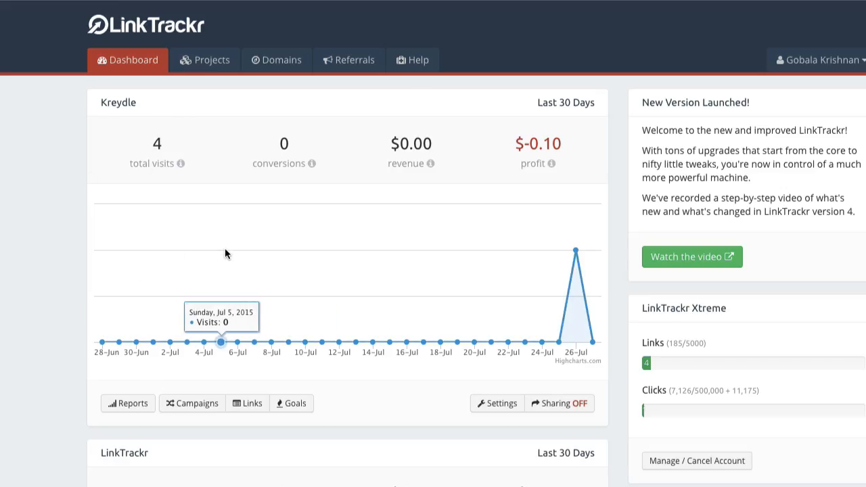
# Add a new link in LinkTrackr named 'Test Affiliate Link'
pyautogui.scroll(-3)
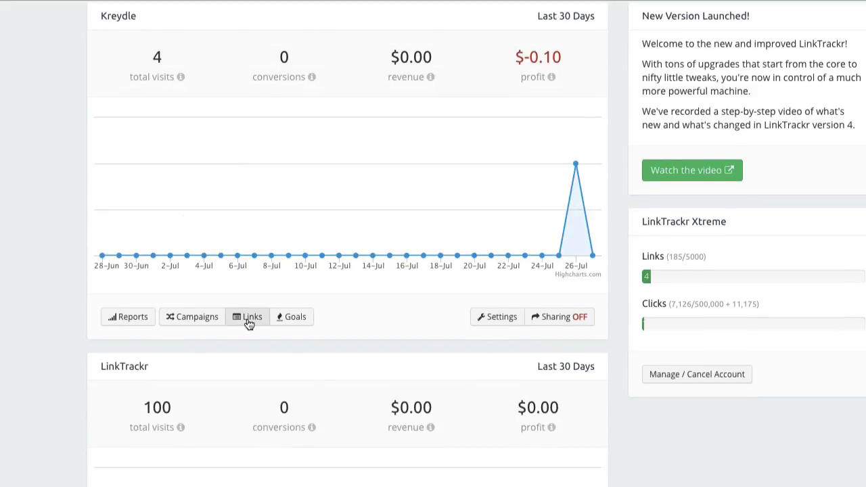
pyautogui.click(247, 317)
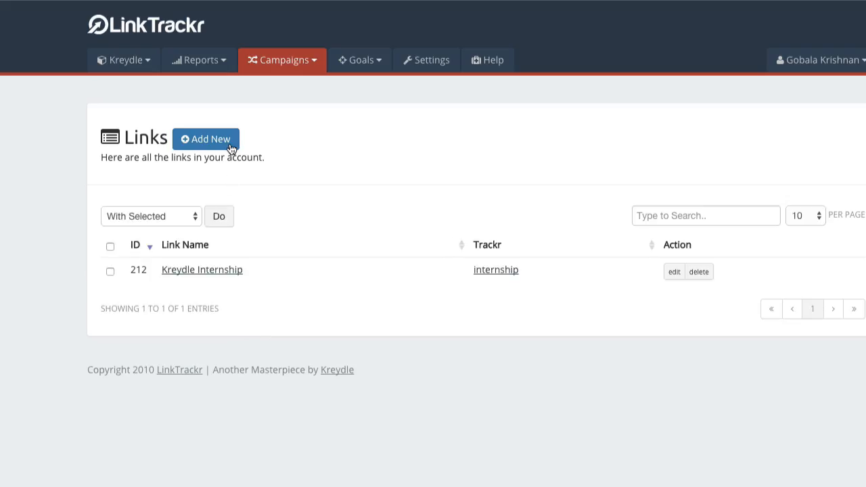
pyautogui.click(206, 139)
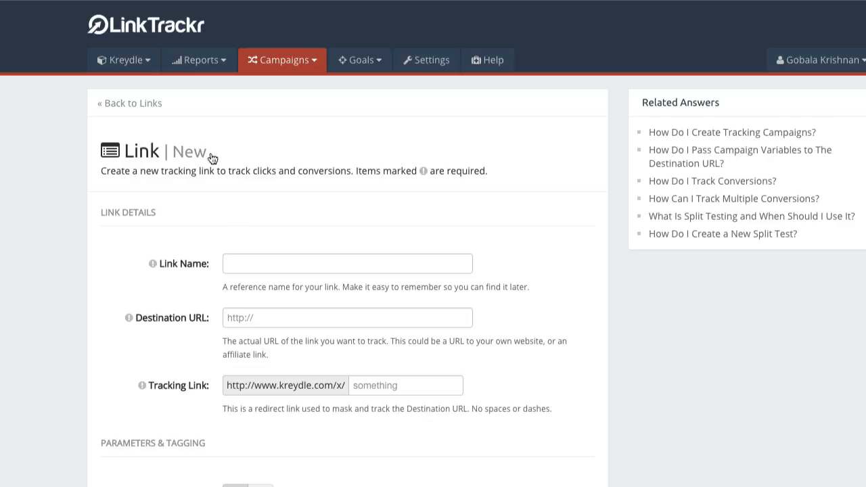
pyautogui.click(347, 263)
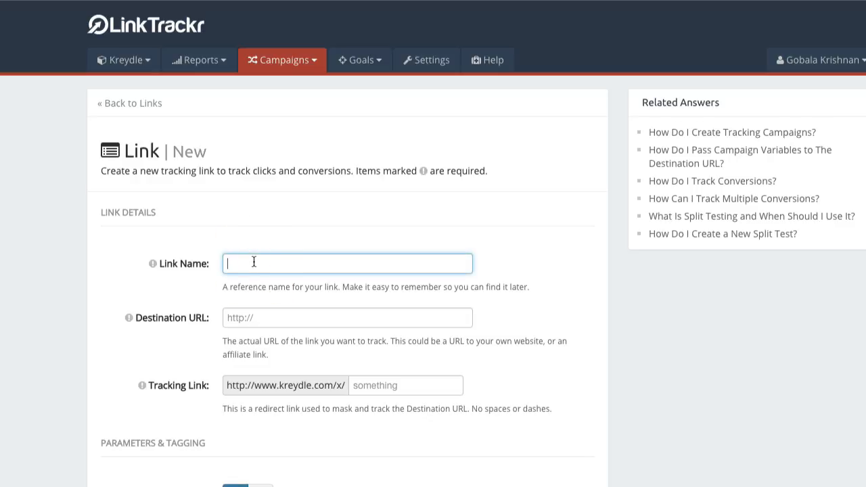
pyautogui.write('Test Affiliate Link')
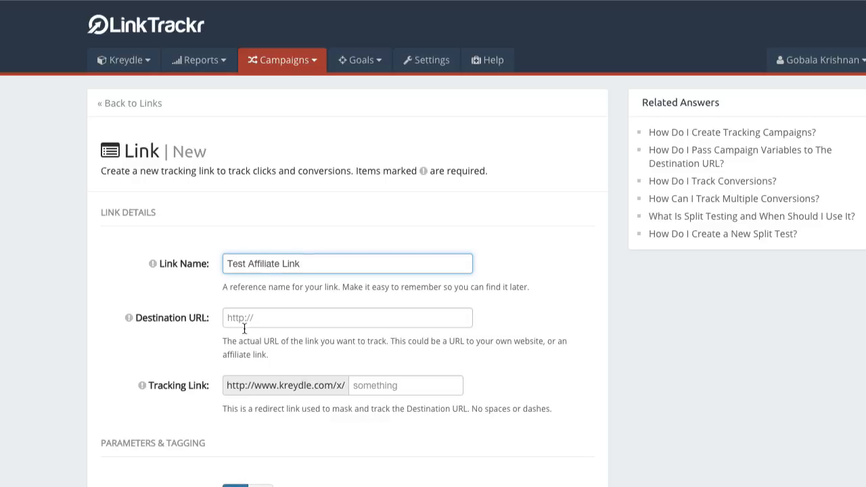
# Paste the HopLink as destination without '?tid=TEST' and set tracking link test12
pyautogui.rightClick(243, 326)
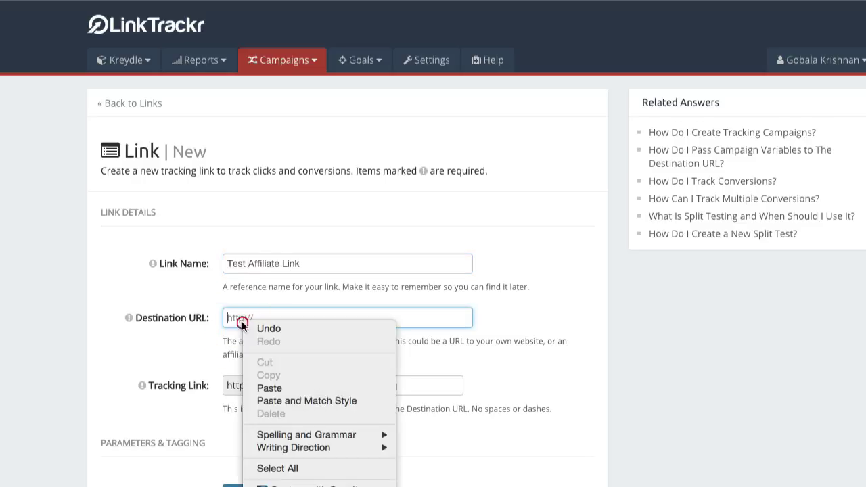
pyautogui.click(269, 388)
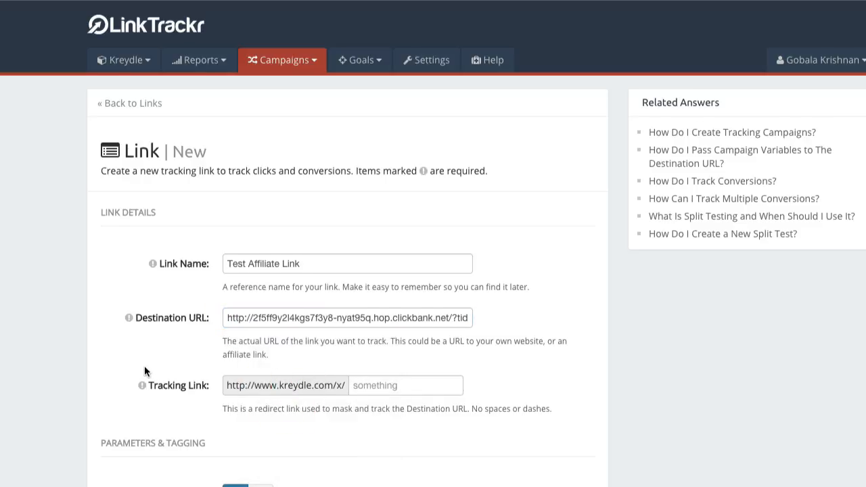
pyautogui.scroll(-3)
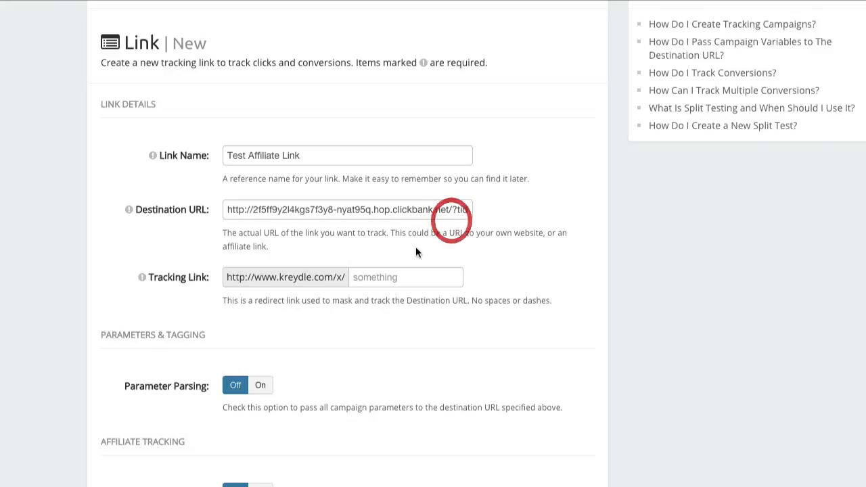
pyautogui.write('test12')
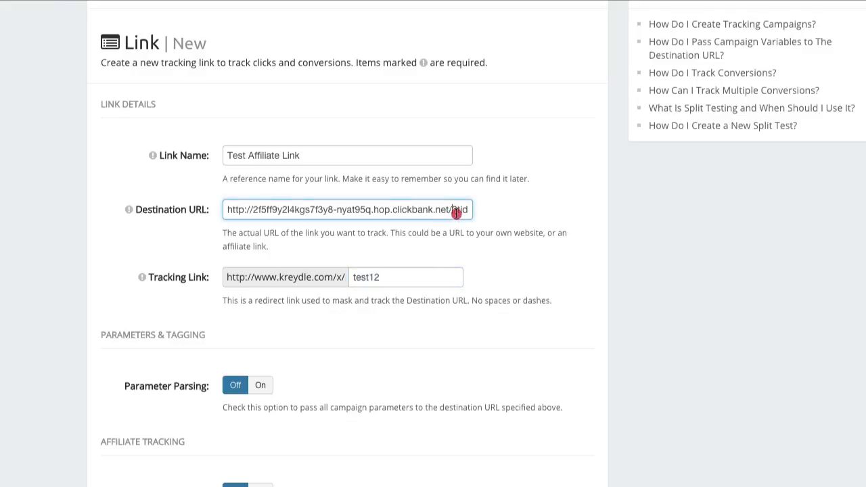
pyautogui.write('?tid=TEST')
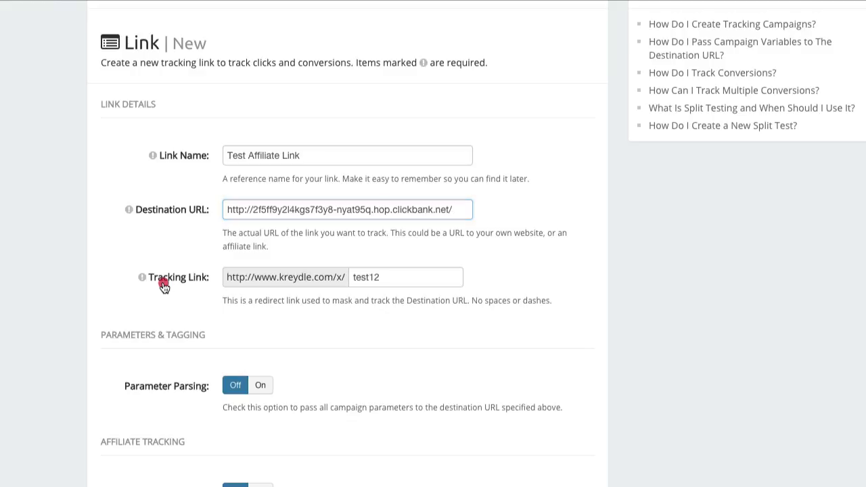
# Switch Affiliate Tracking on, view the SubID tags-by-network chart, and check SubID formats
pyautogui.scroll(-3)
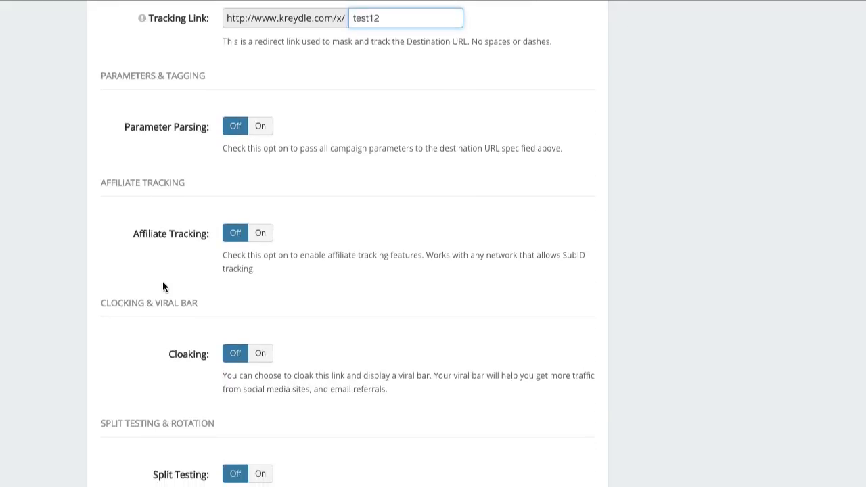
pyautogui.scroll(-3)
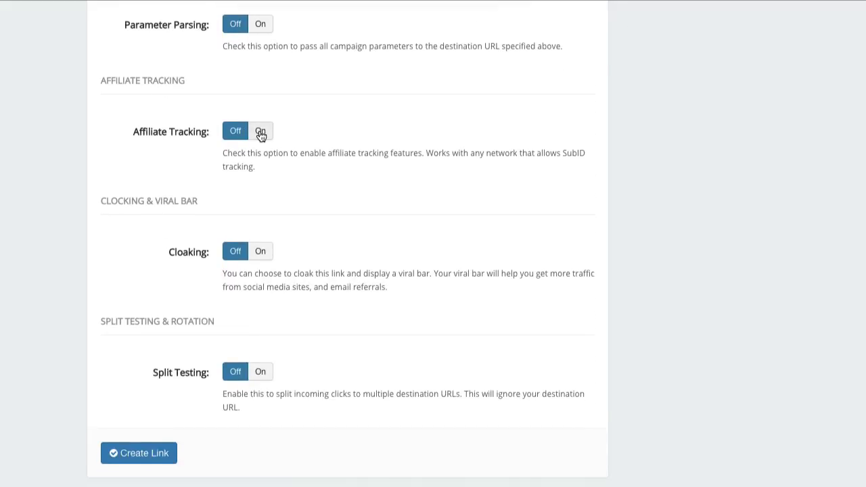
pyautogui.click(260, 130)
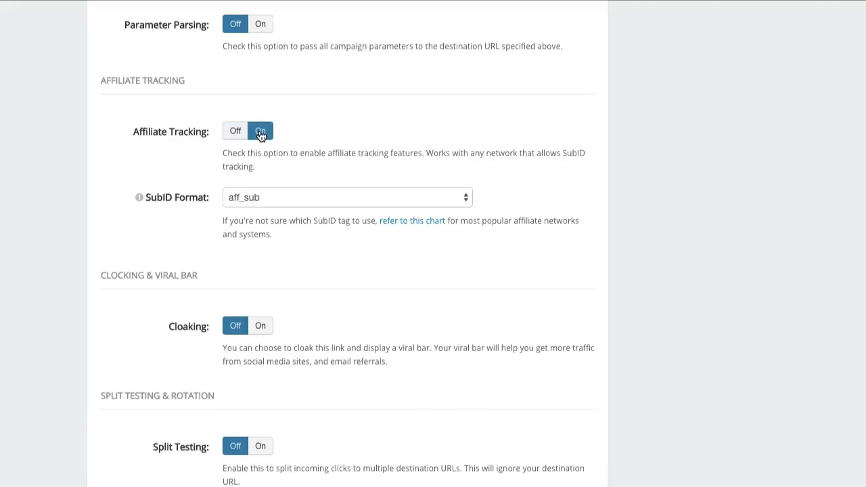
pyautogui.scroll(-3)
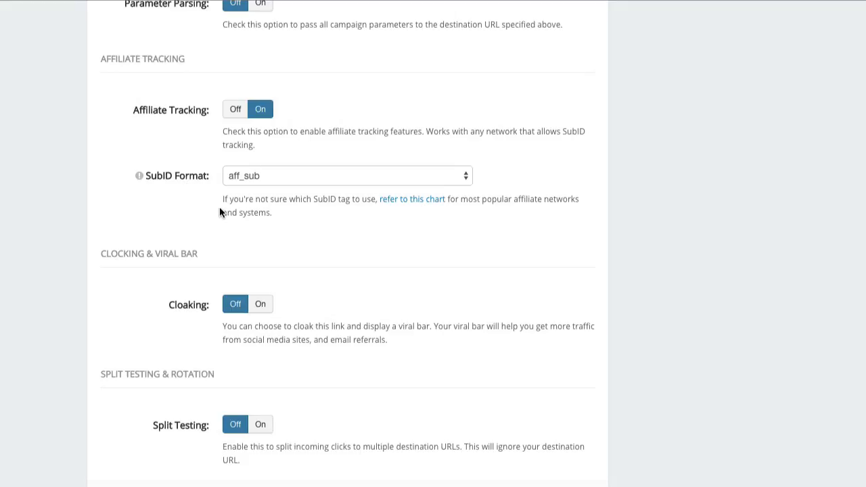
pyautogui.moveTo(300, 214)
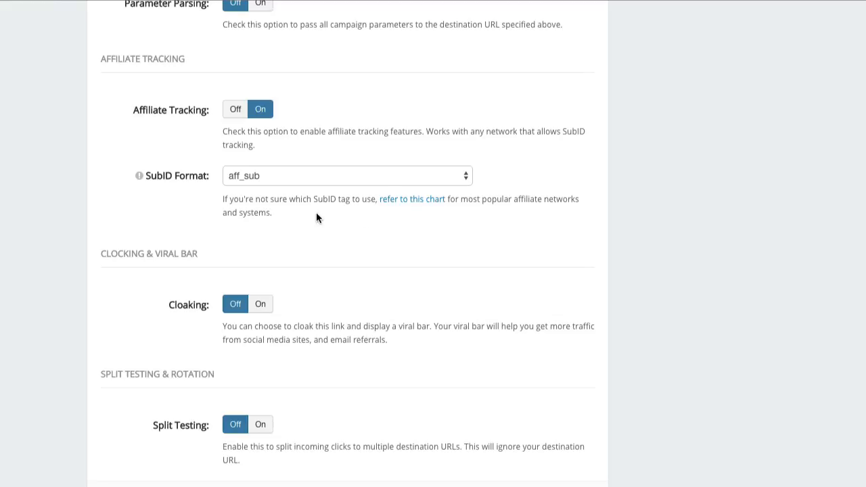
pyautogui.moveTo(326, 217)
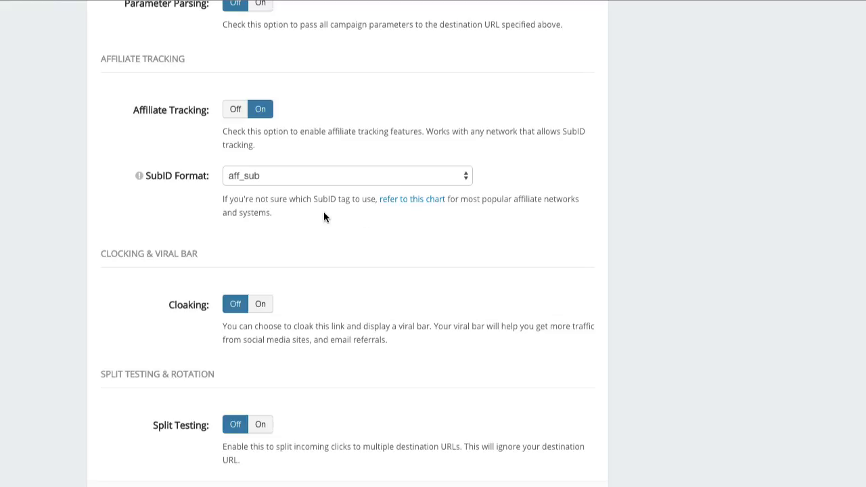
pyautogui.click(413, 199)
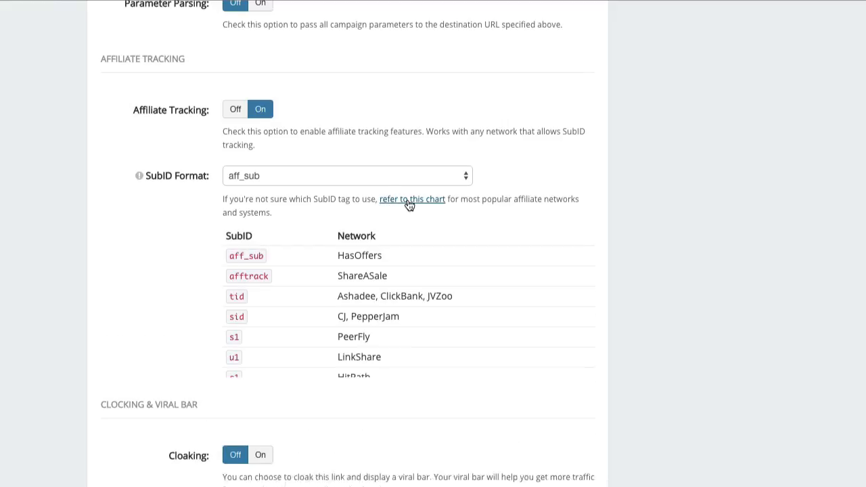
pyautogui.scroll(-3)
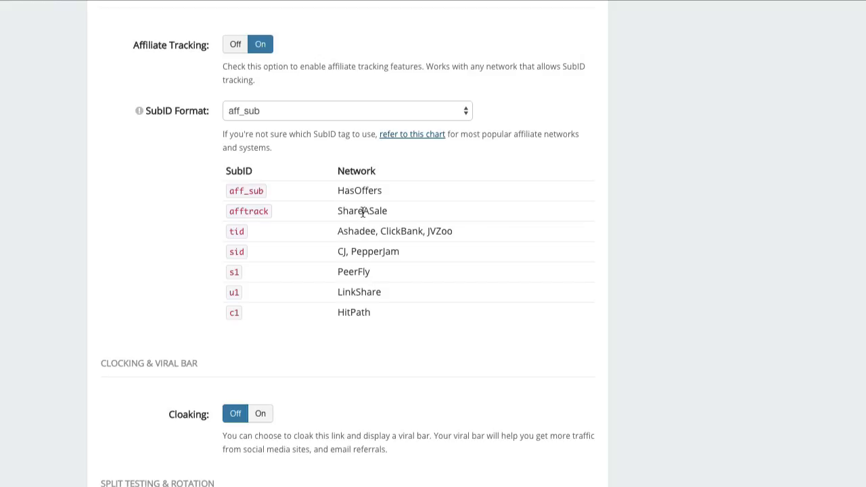
pyautogui.moveTo(391, 216)
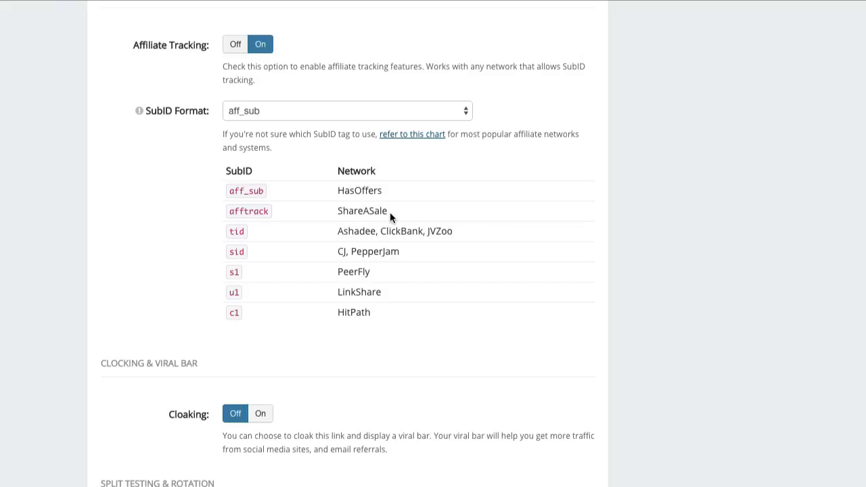
pyautogui.moveTo(370, 251)
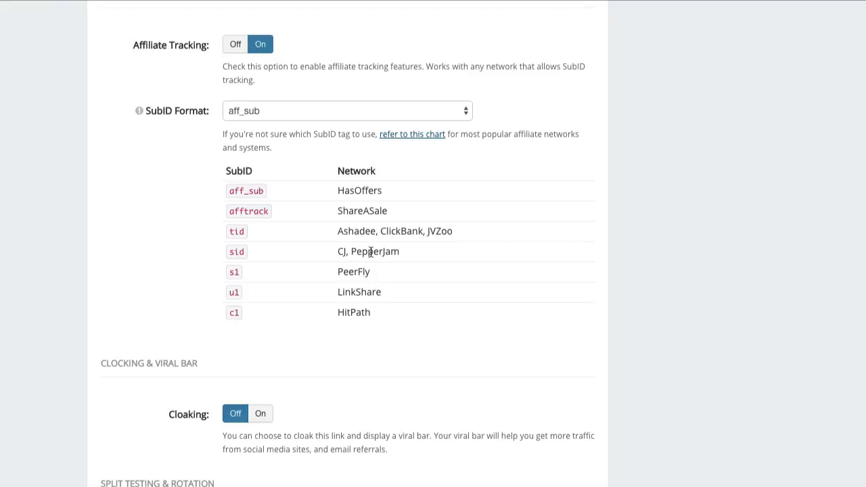
pyautogui.moveTo(288, 167)
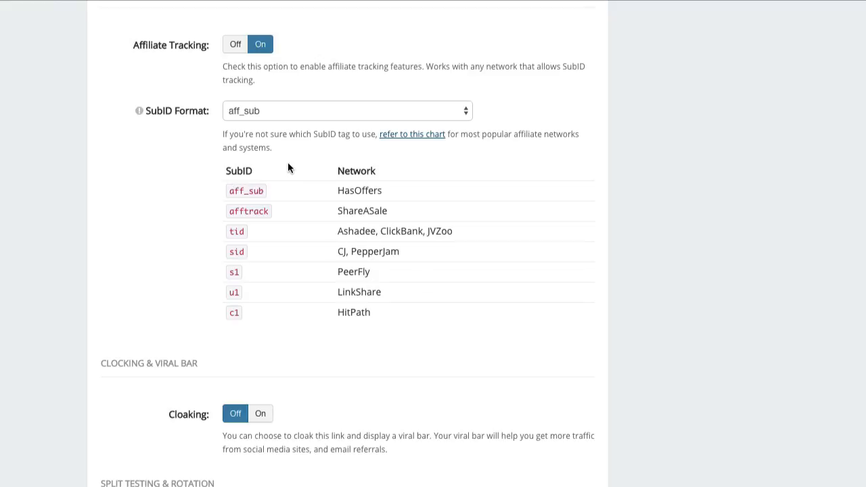
pyautogui.click(345, 111)
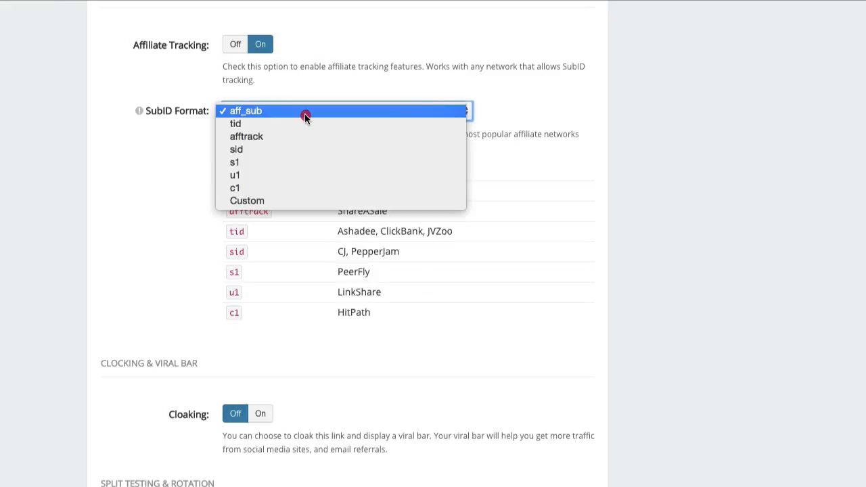
pyautogui.click(235, 123)
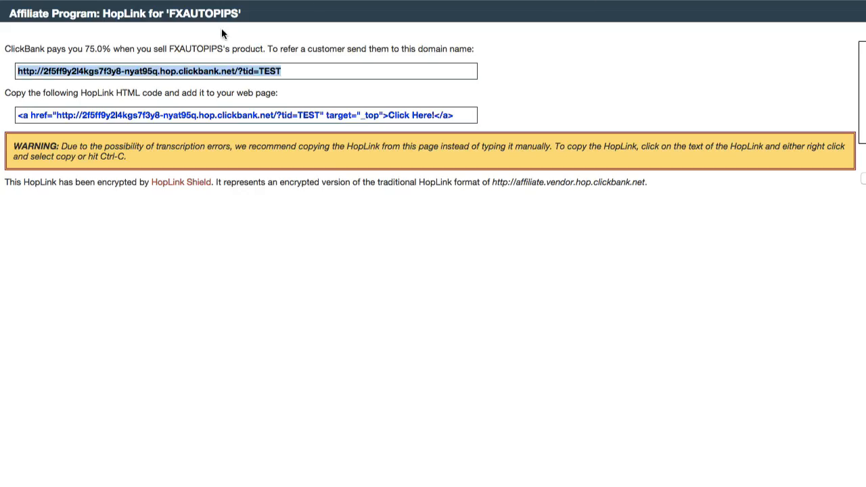
pyautogui.click(241, 70)
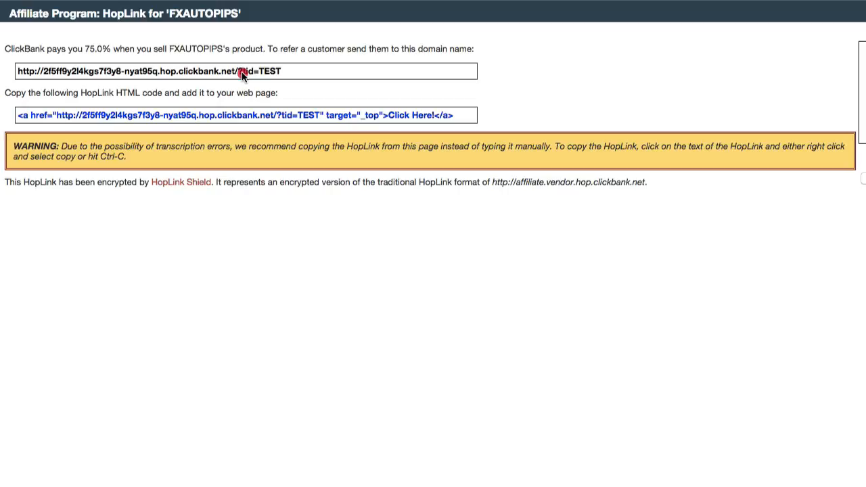
pyautogui.tripleClick(152, 71)
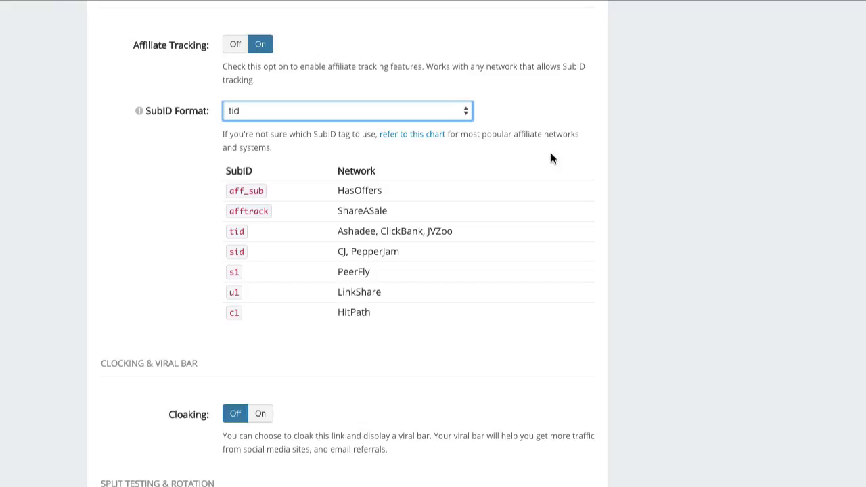
pyautogui.moveTo(267, 314)
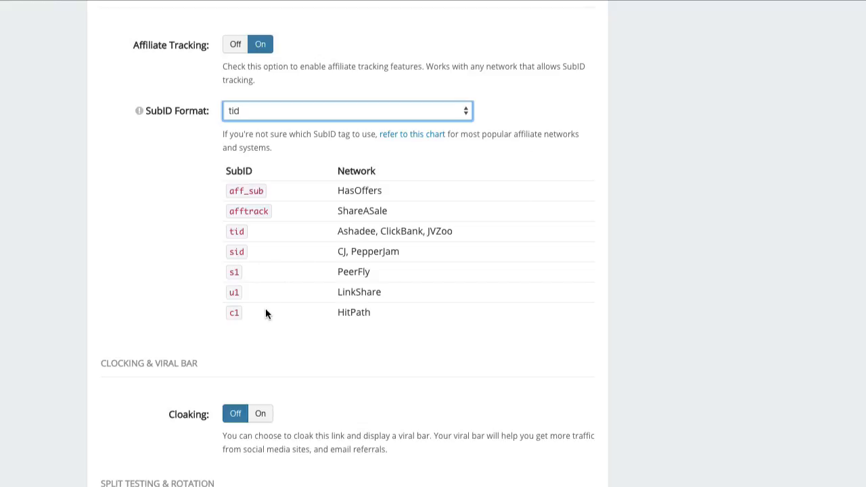
# Try the Custom SubID format with a SubID entry, then create the Test Affiliate Link
pyautogui.click(345, 111)
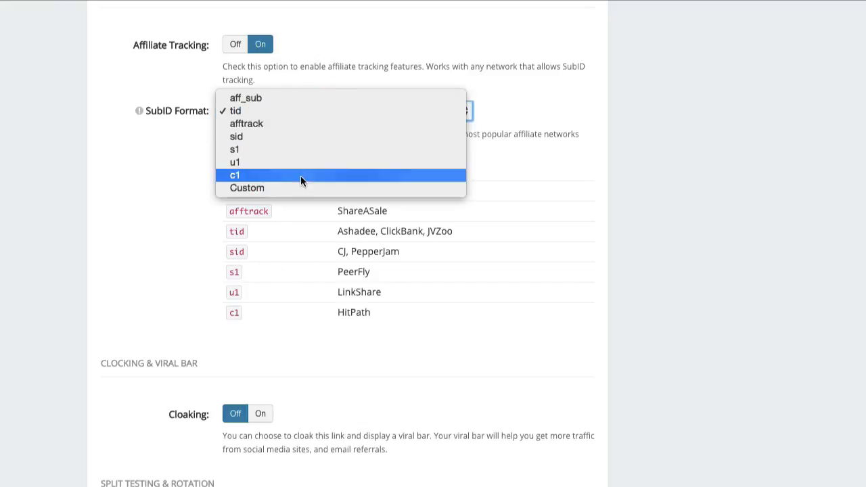
pyautogui.click(246, 188)
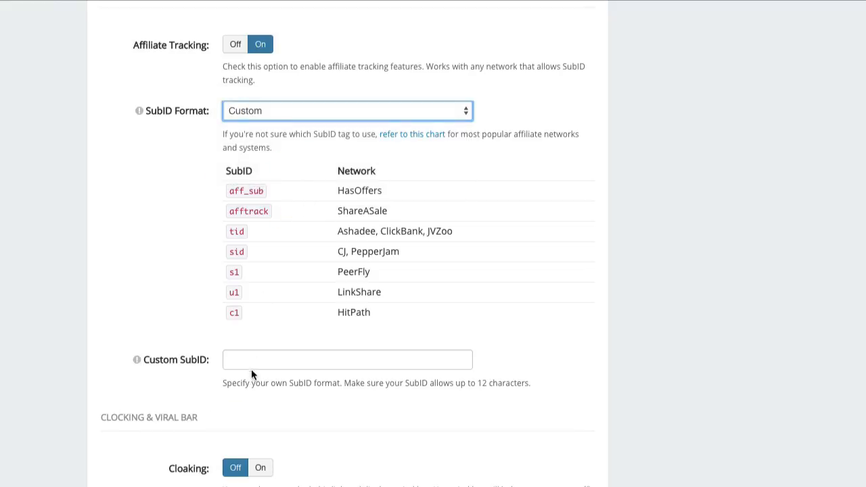
pyautogui.write('sa')
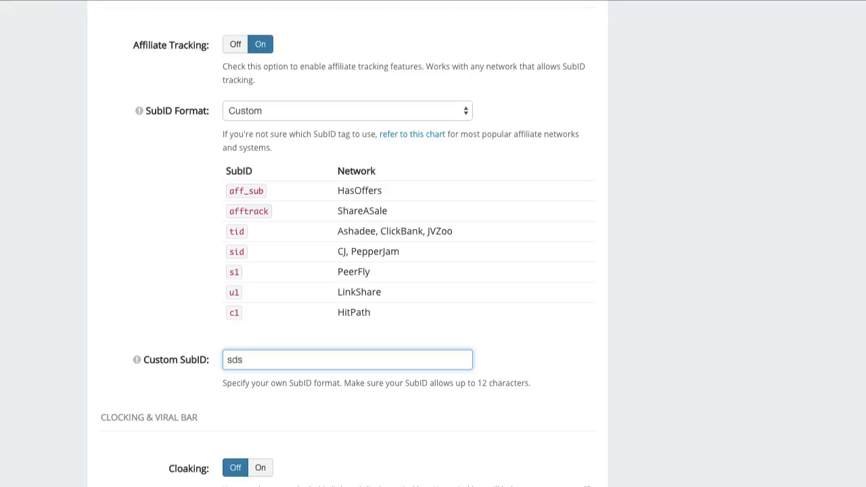
pyautogui.moveTo(243, 375)
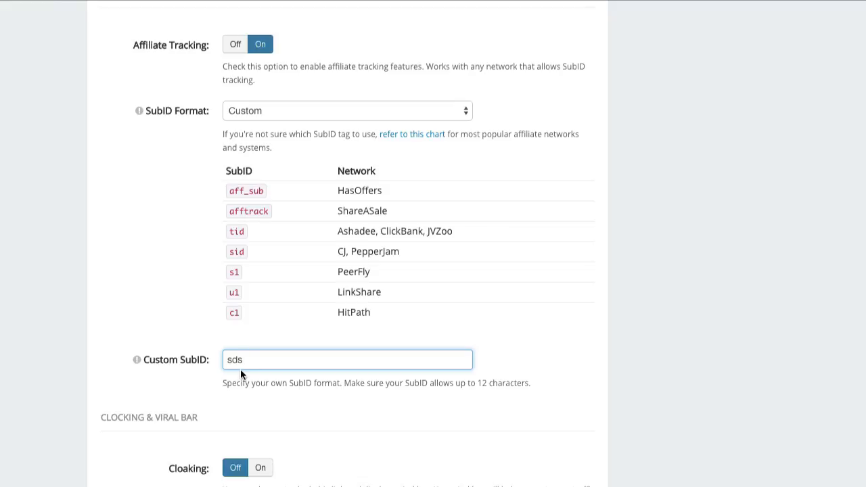
pyautogui.moveTo(229, 330)
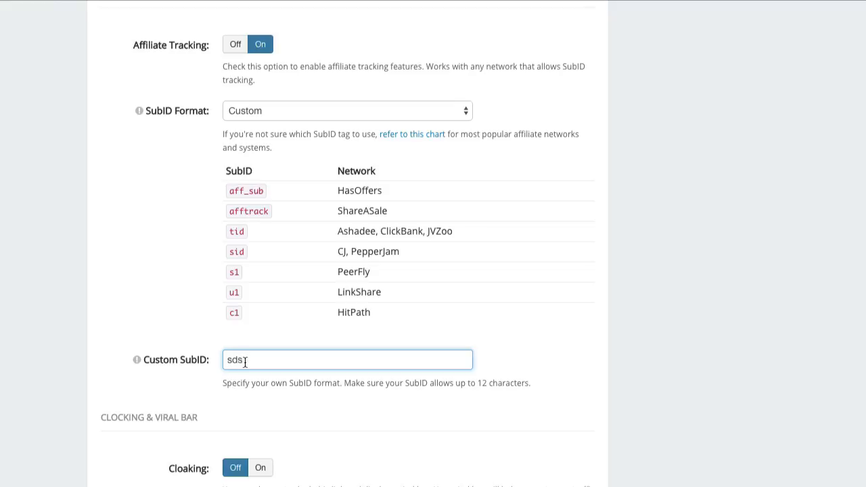
pyautogui.click(345, 110)
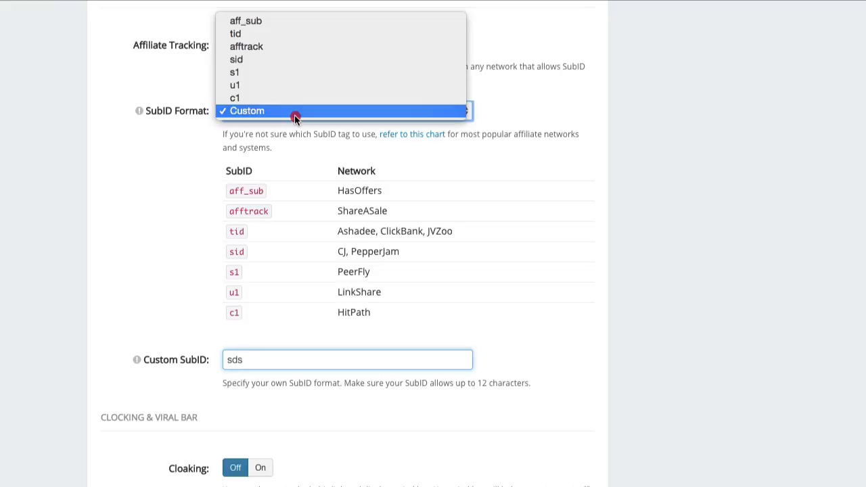
pyautogui.moveTo(295, 34)
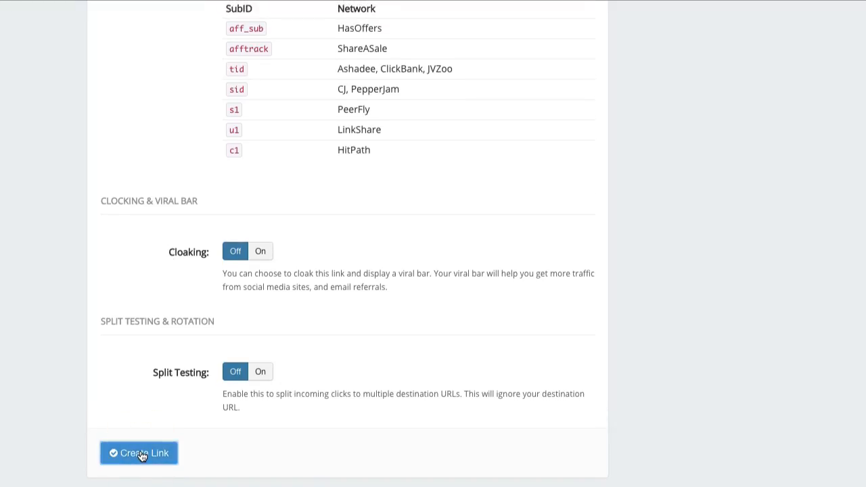
pyautogui.click(139, 453)
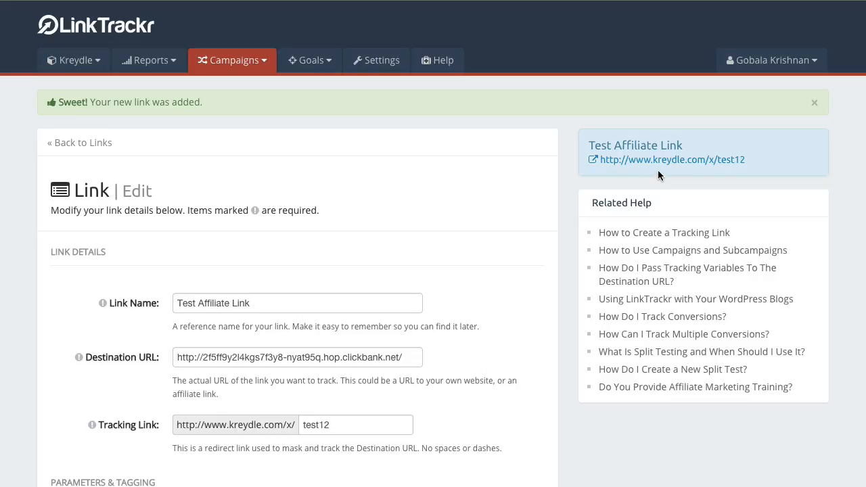
pyautogui.click(673, 160)
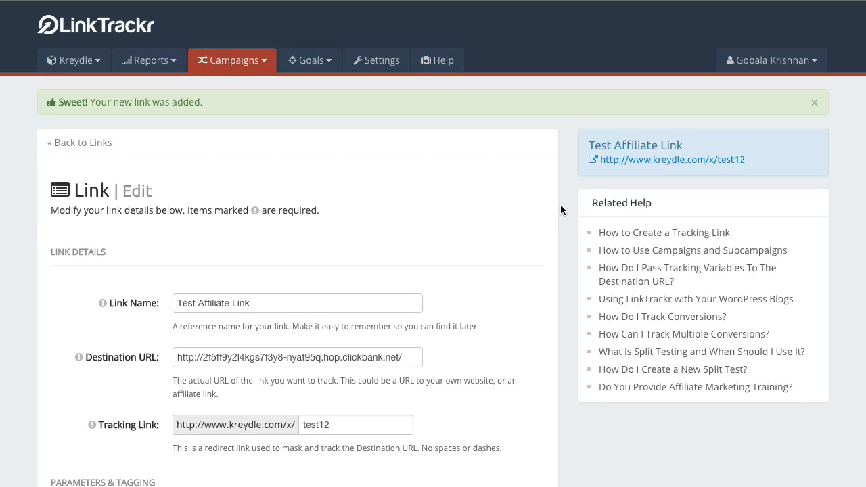
pyautogui.moveTo(666, 184)
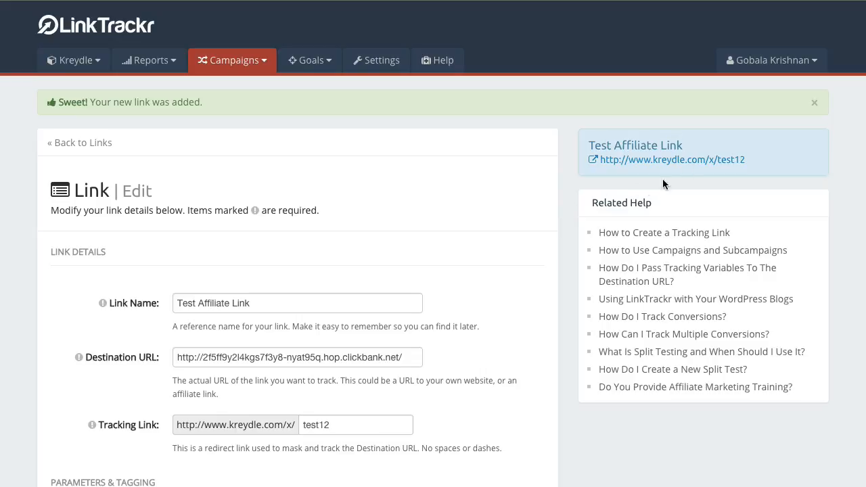
pyautogui.doubleClick(733, 160)
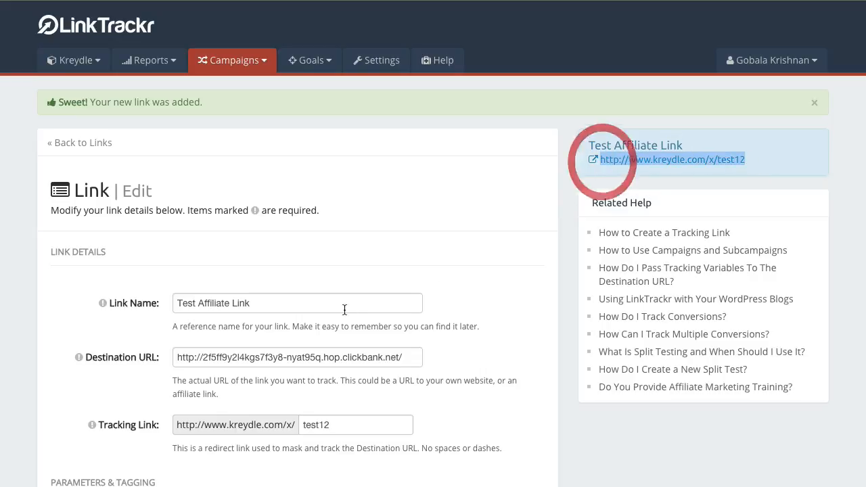
pyautogui.moveTo(467, 256)
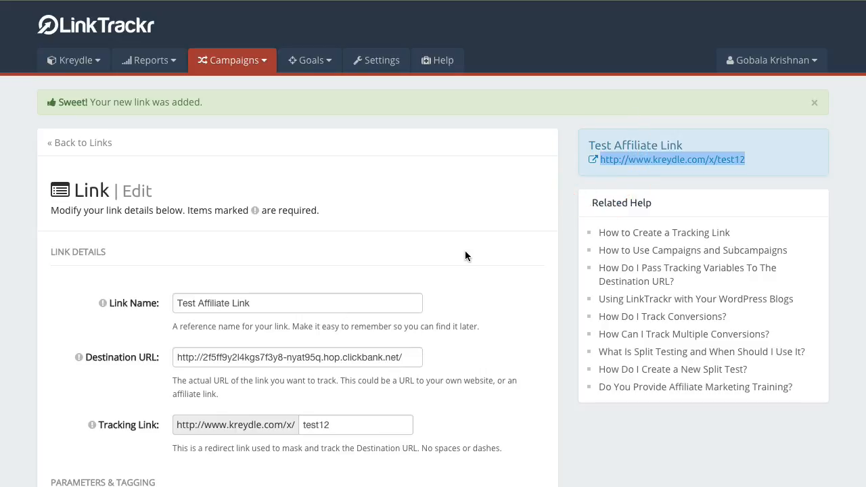
pyautogui.moveTo(126, 438)
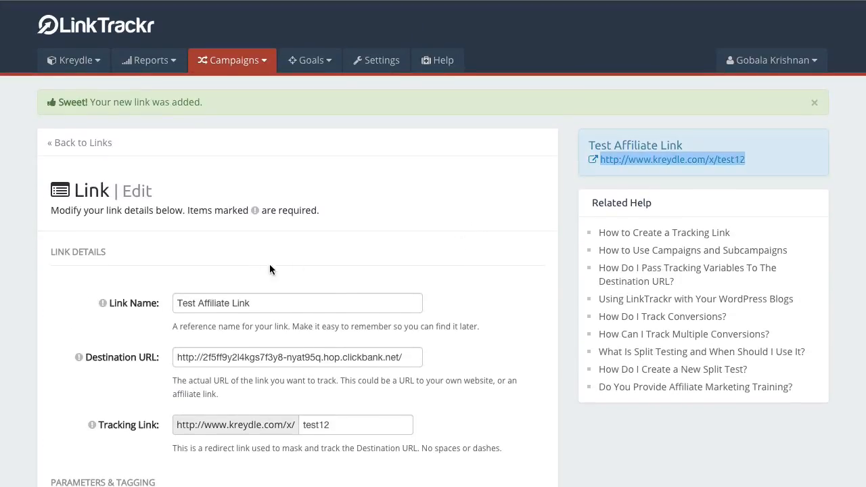
pyautogui.moveTo(520, 209)
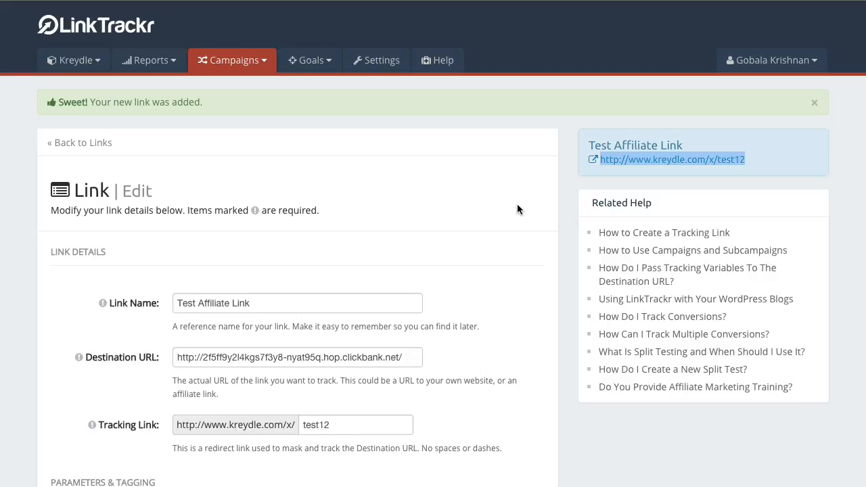
pyautogui.moveTo(193, 309)
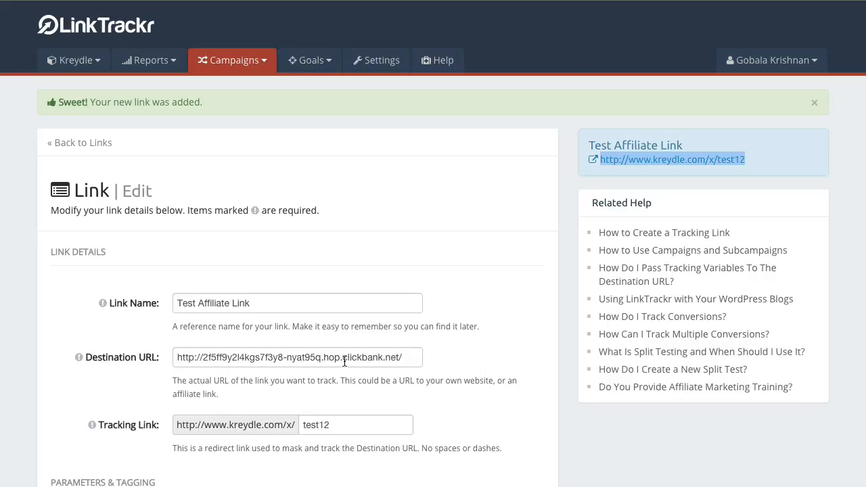
pyautogui.scroll(-3)
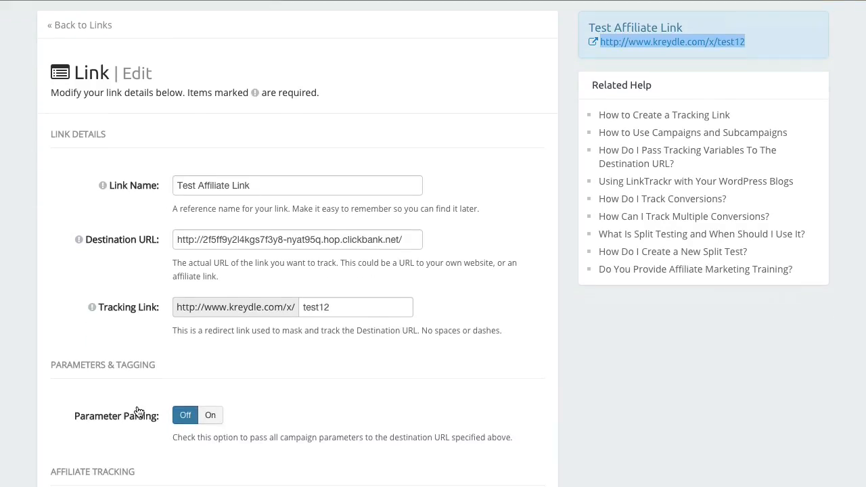
pyautogui.scroll(-3)
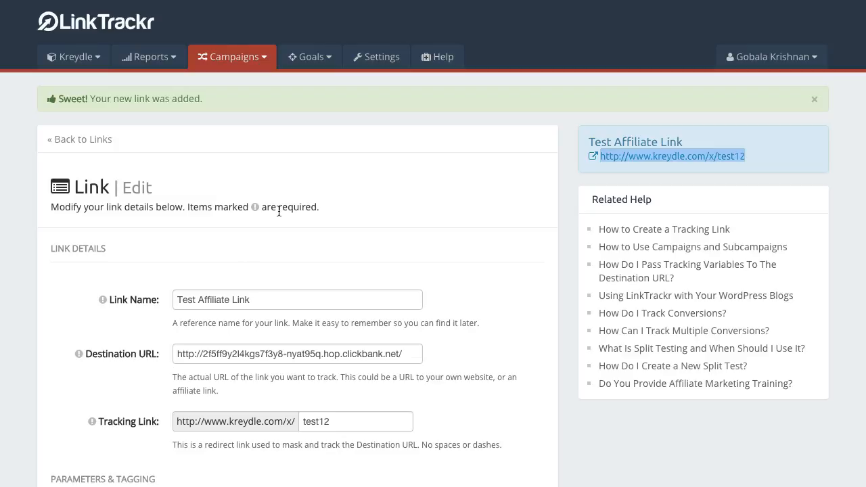
pyautogui.moveTo(282, 90)
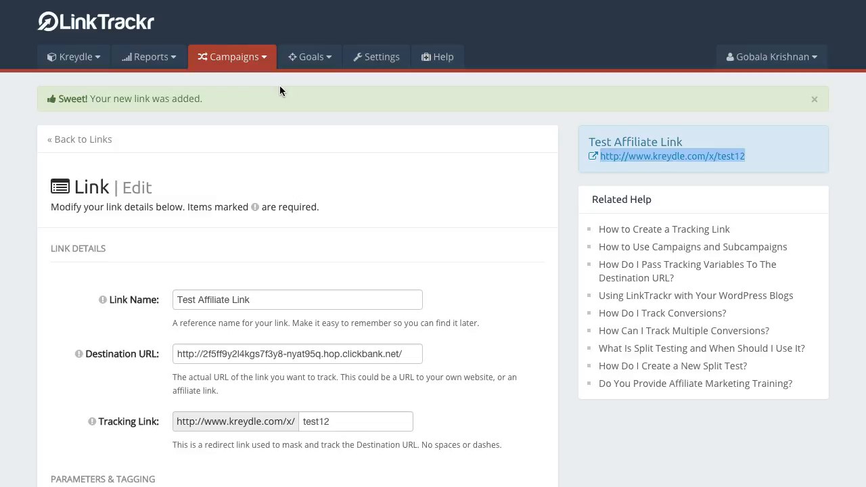
# Go to Reports > Import Data for uploading conversion reports
pyautogui.click(148, 57)
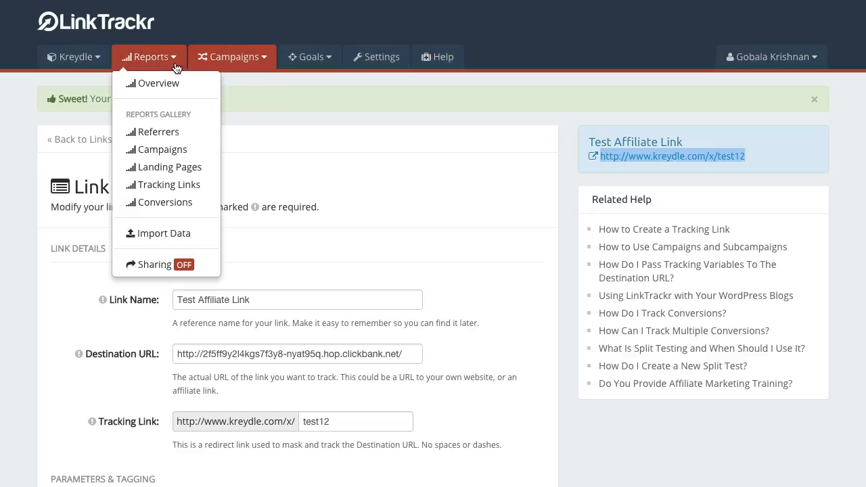
pyautogui.click(170, 237)
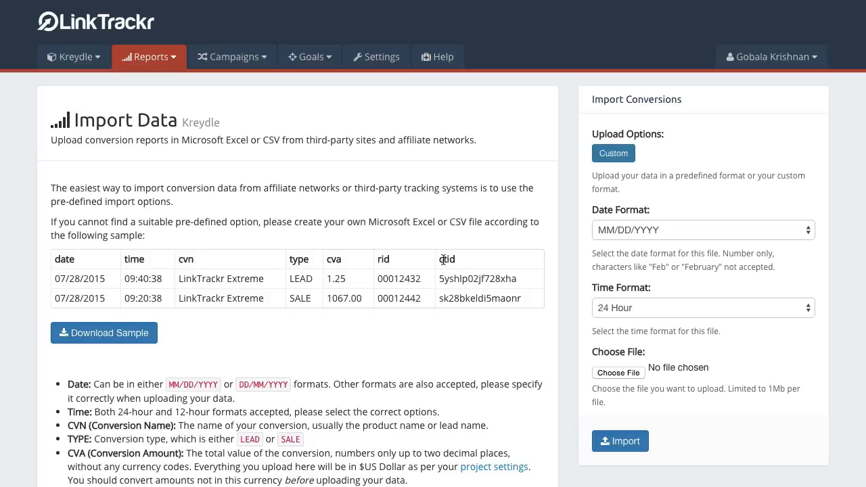
pyautogui.moveTo(239, 262)
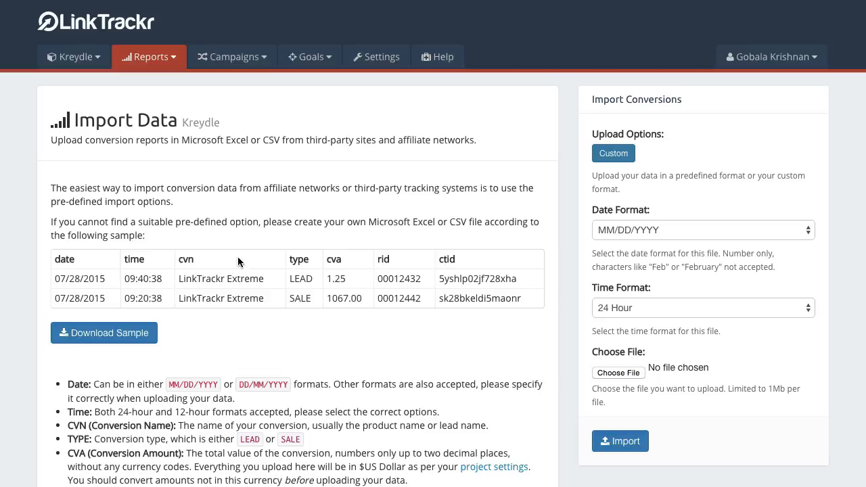
pyautogui.moveTo(478, 276)
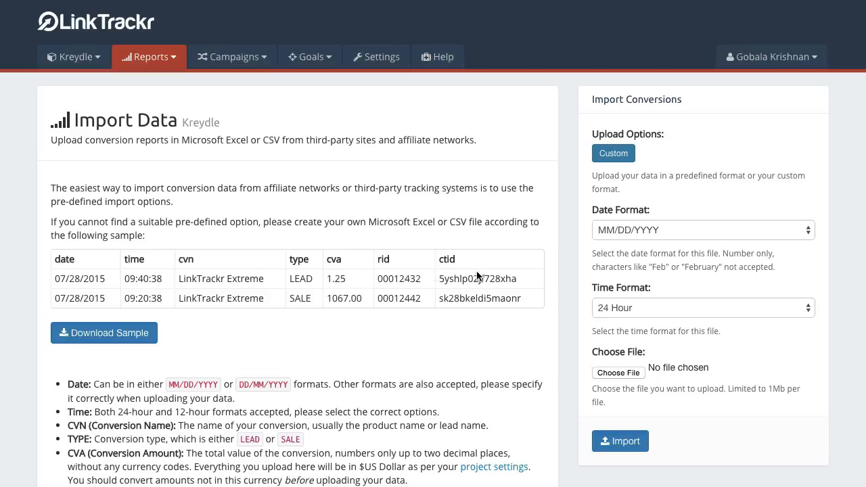
pyautogui.moveTo(403, 293)
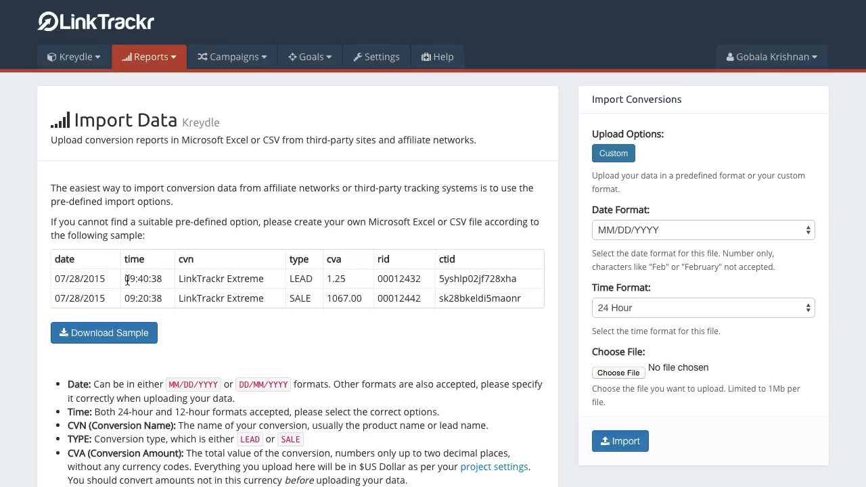
pyautogui.moveTo(193, 275)
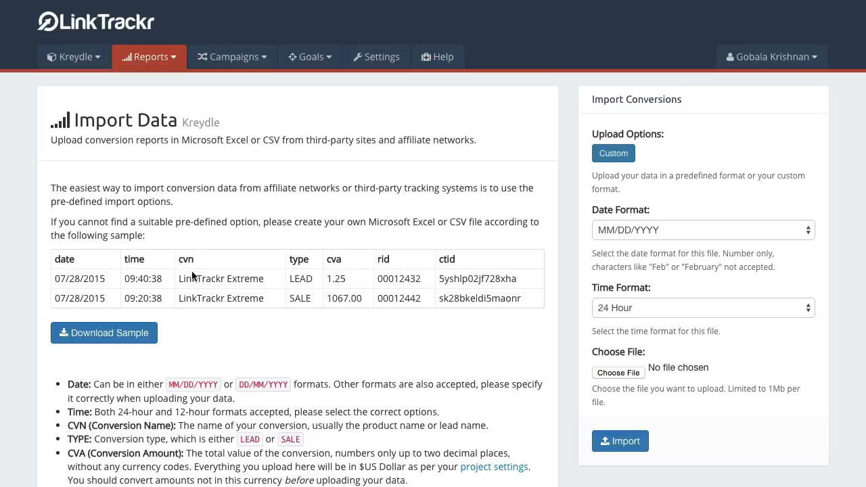
pyautogui.moveTo(177, 282)
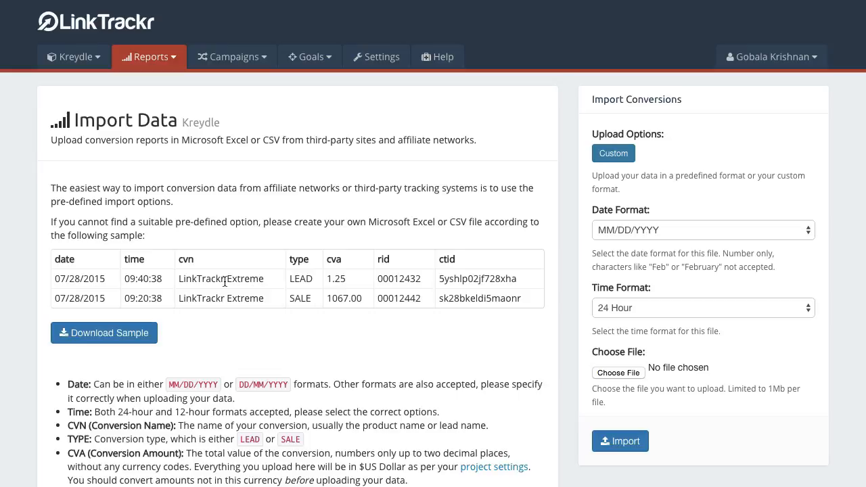
pyautogui.moveTo(301, 262)
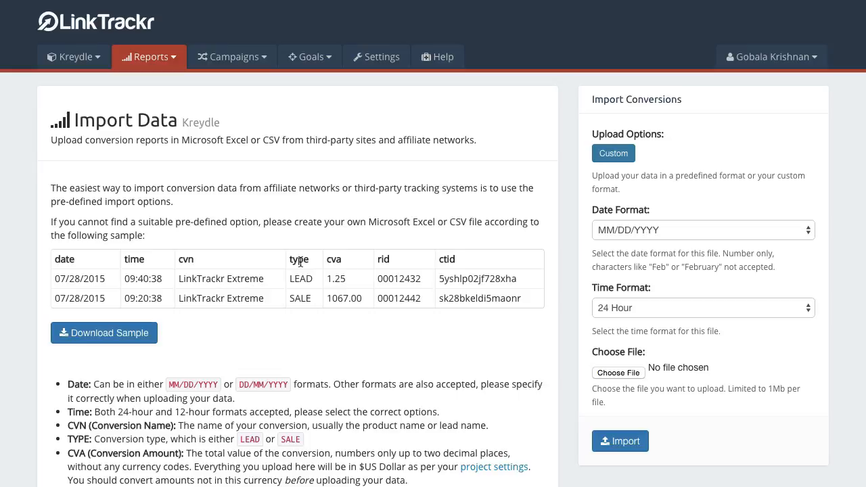
pyautogui.moveTo(305, 275)
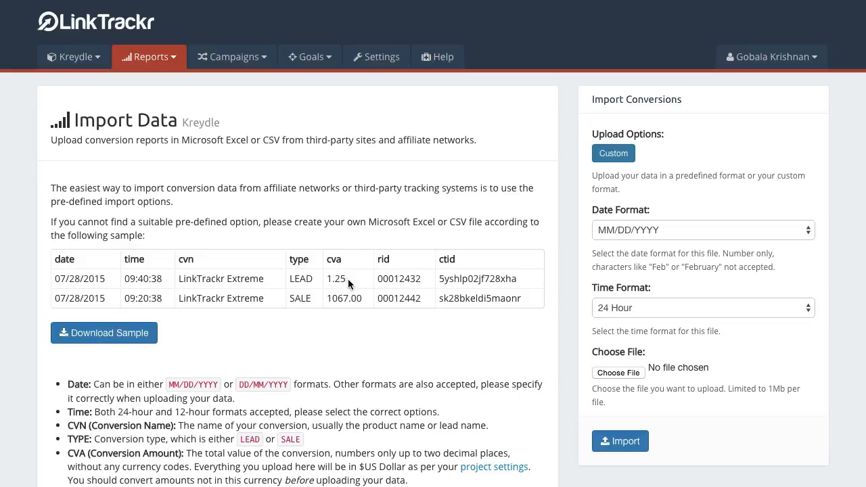
pyautogui.moveTo(329, 283)
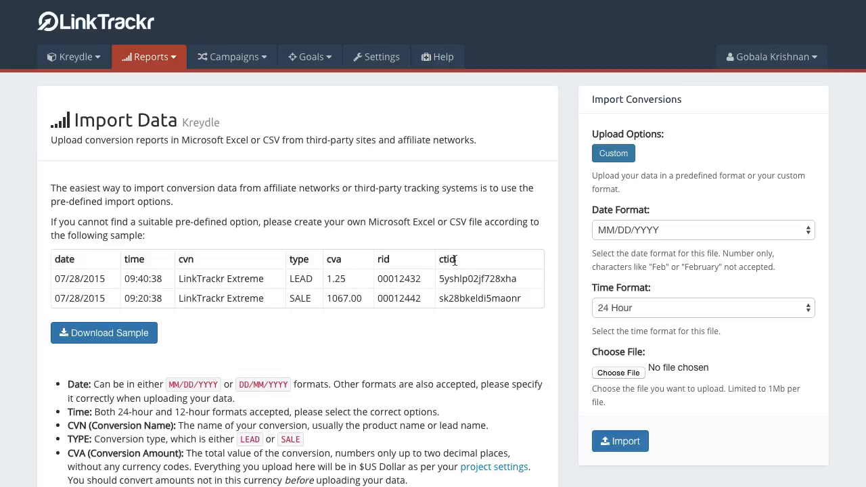
pyautogui.moveTo(458, 264)
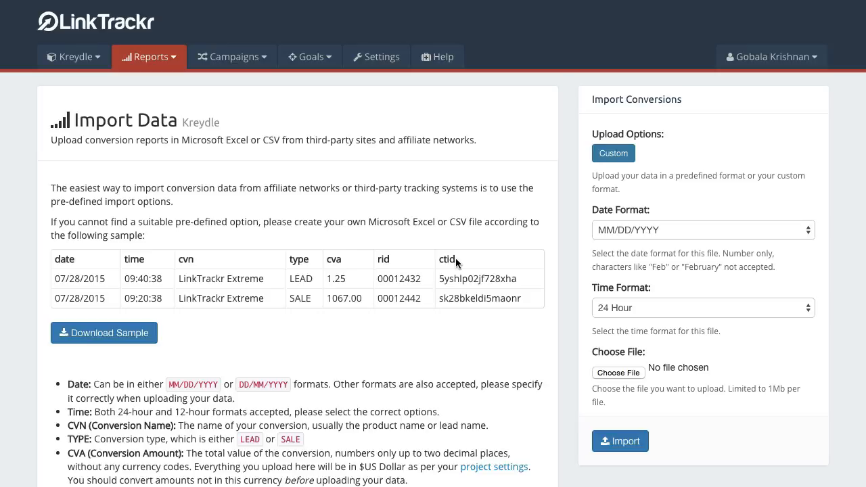
pyautogui.moveTo(450, 257)
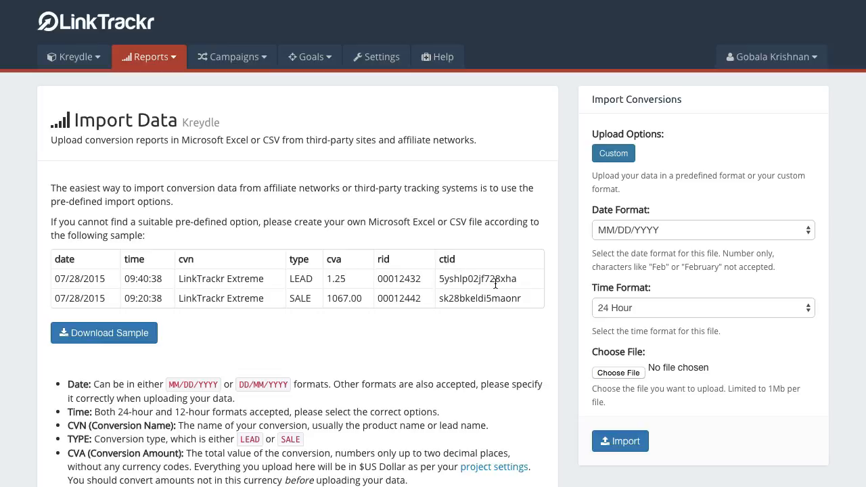
pyautogui.moveTo(251, 365)
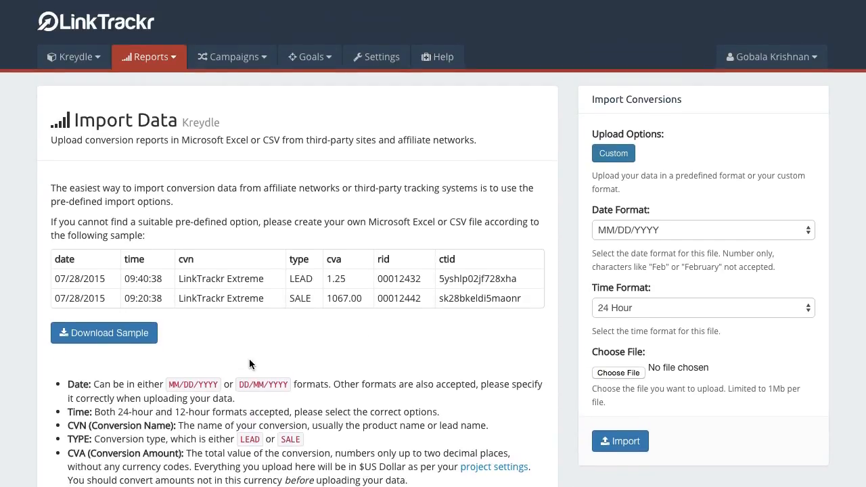
pyautogui.moveTo(120, 334)
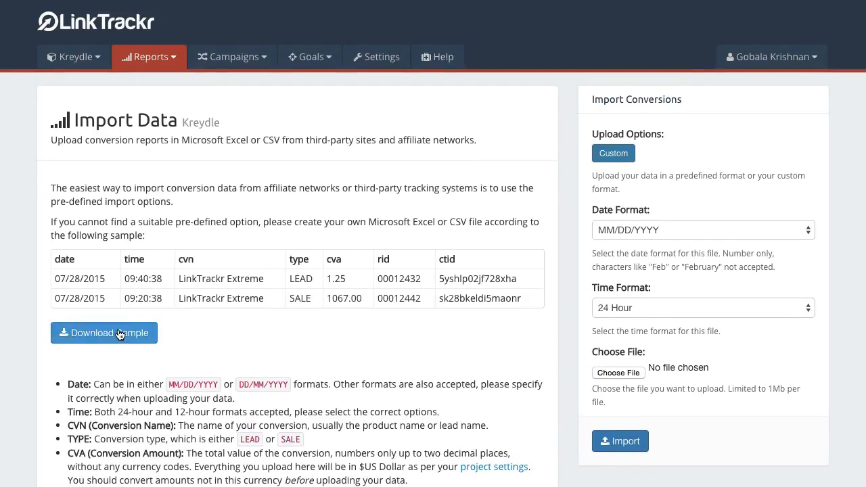
pyautogui.moveTo(362, 277)
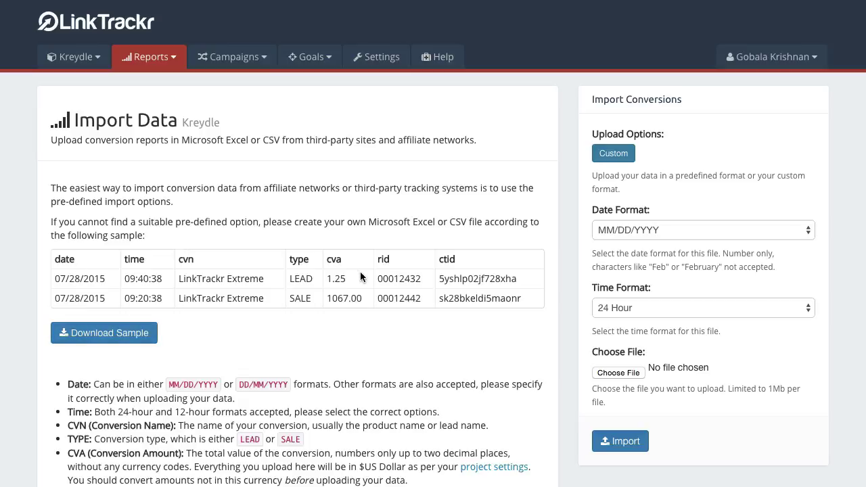
pyautogui.moveTo(449, 294)
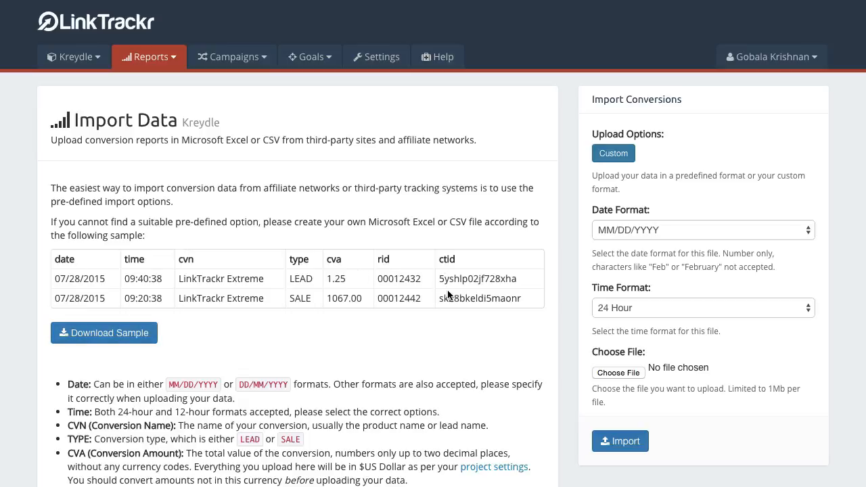
pyautogui.moveTo(123, 287)
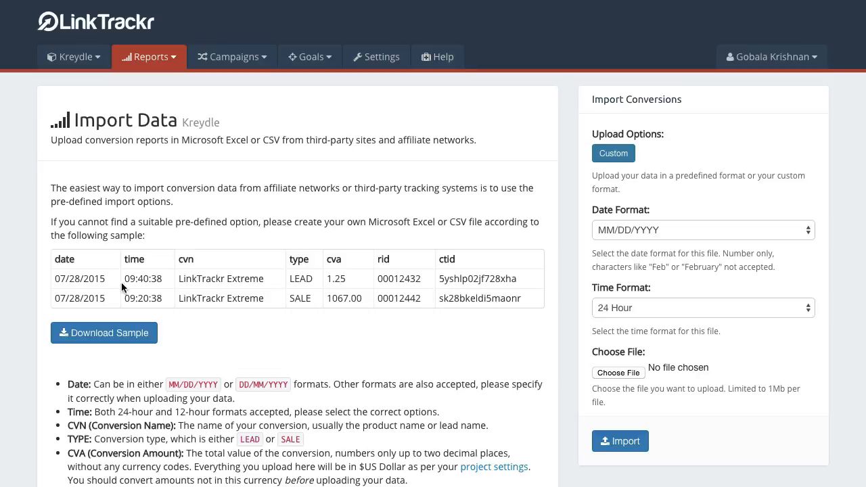
pyautogui.moveTo(177, 265)
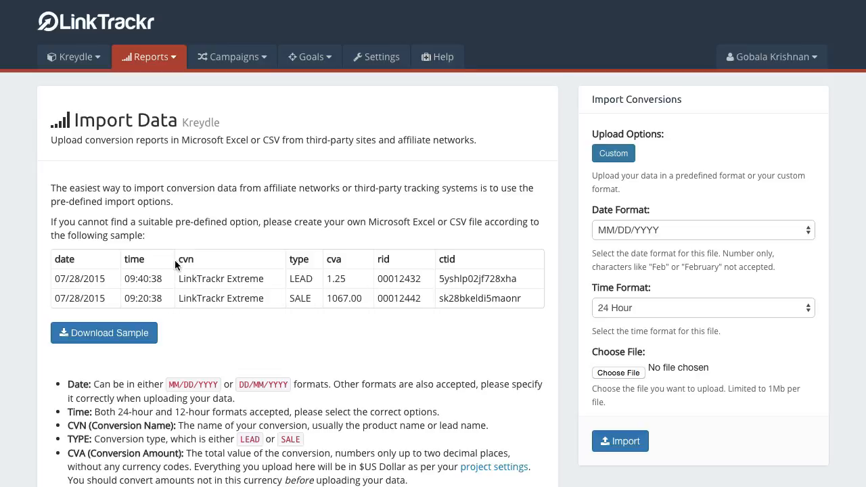
pyautogui.moveTo(494, 274)
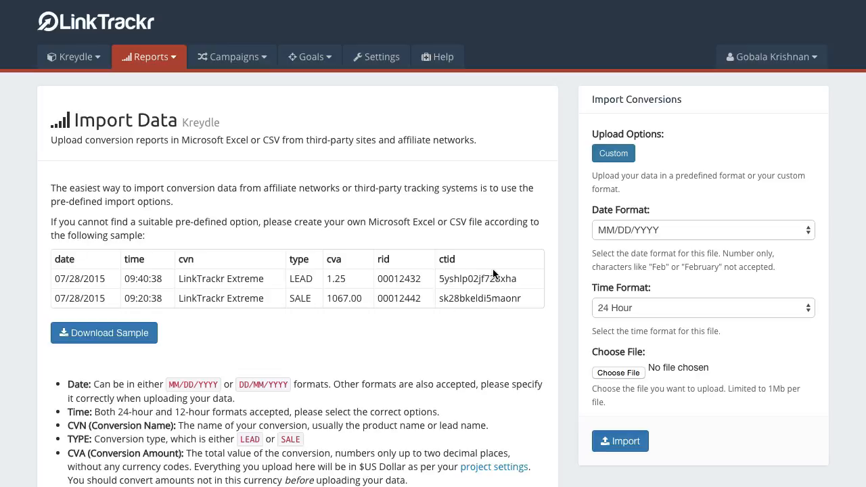
pyautogui.moveTo(635, 233)
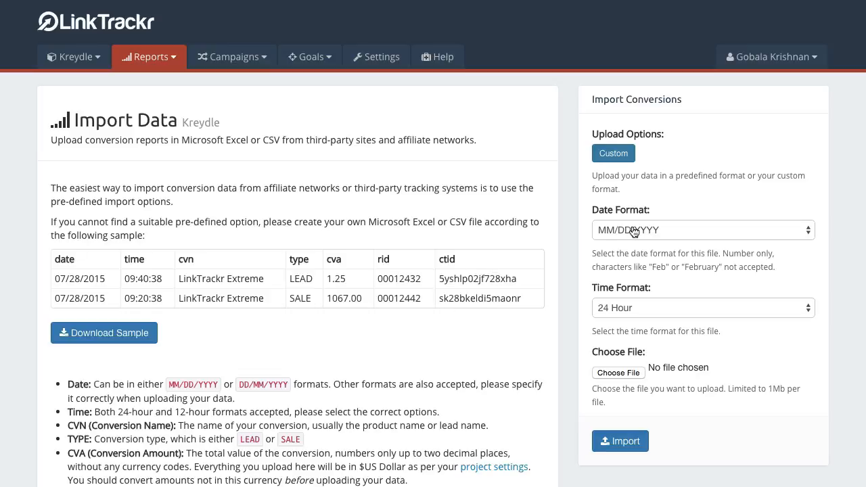
pyautogui.click(702, 231)
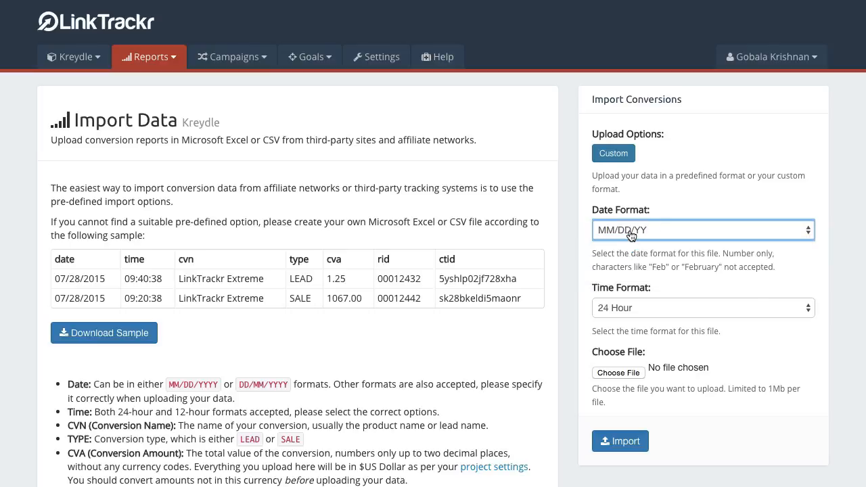
pyautogui.click(703, 230)
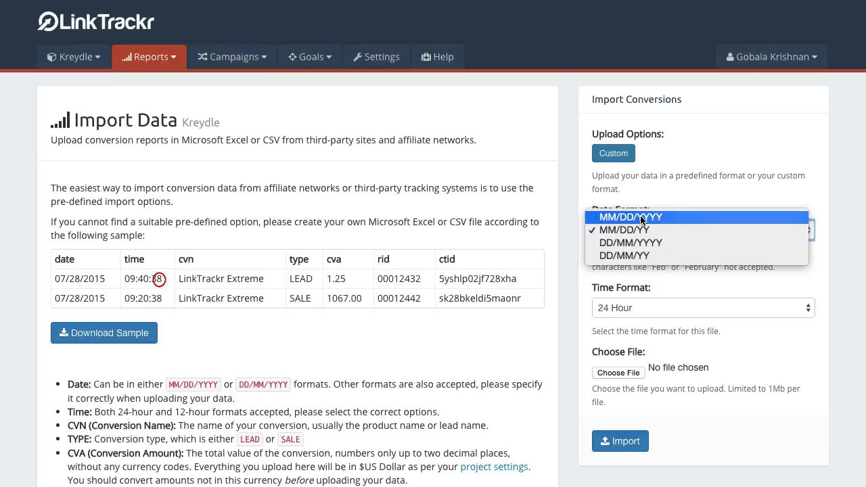
pyautogui.click(641, 217)
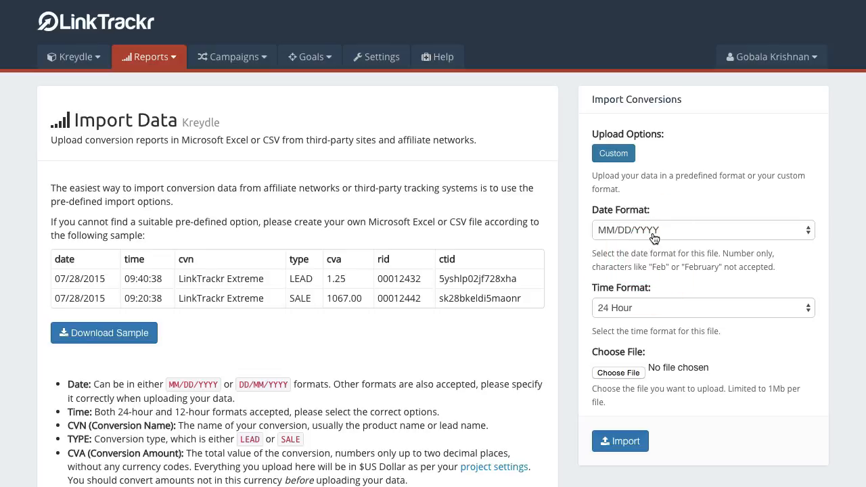
pyautogui.click(703, 230)
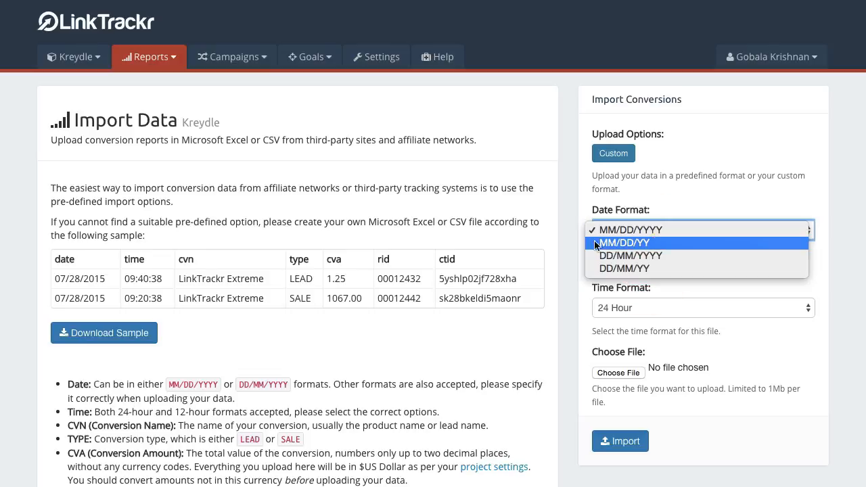
pyautogui.click(632, 229)
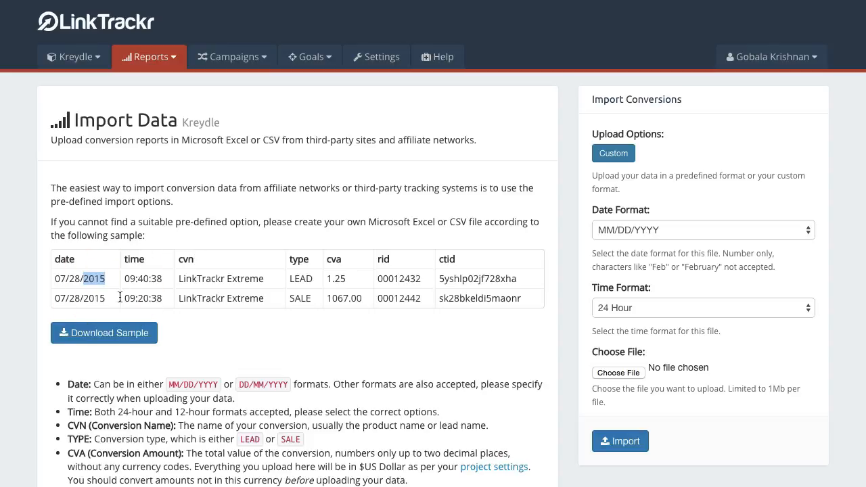
pyautogui.moveTo(608, 239)
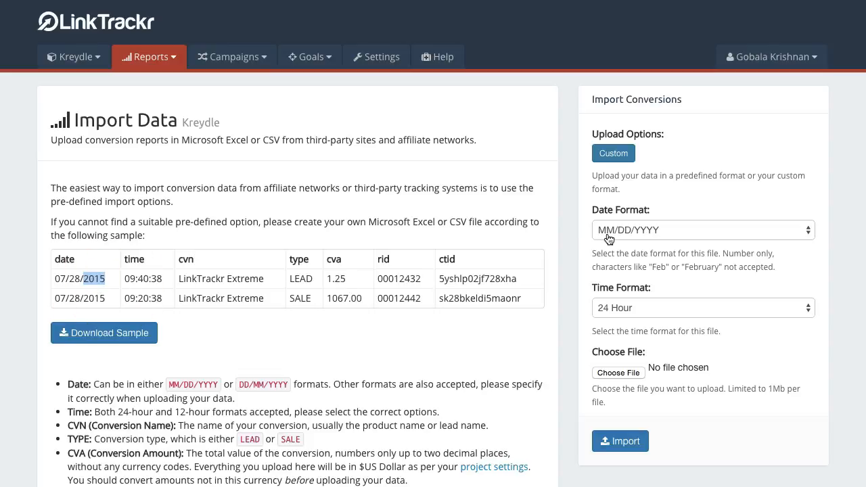
pyautogui.moveTo(626, 243)
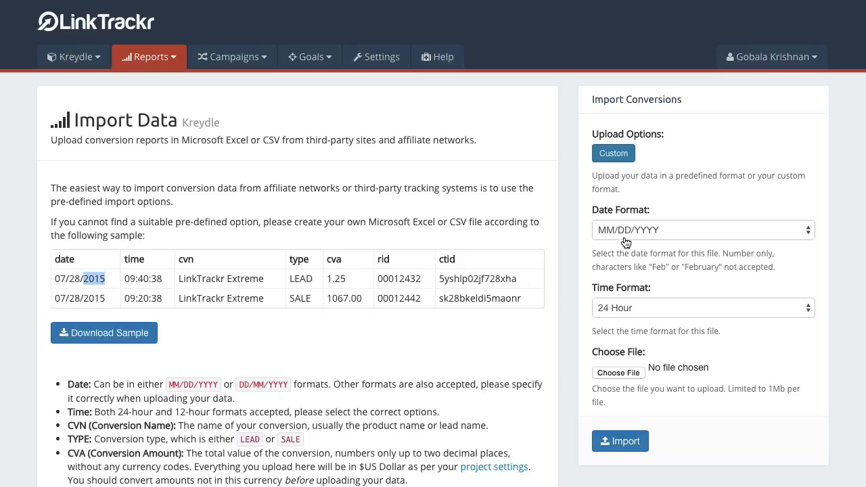
pyautogui.moveTo(633, 238)
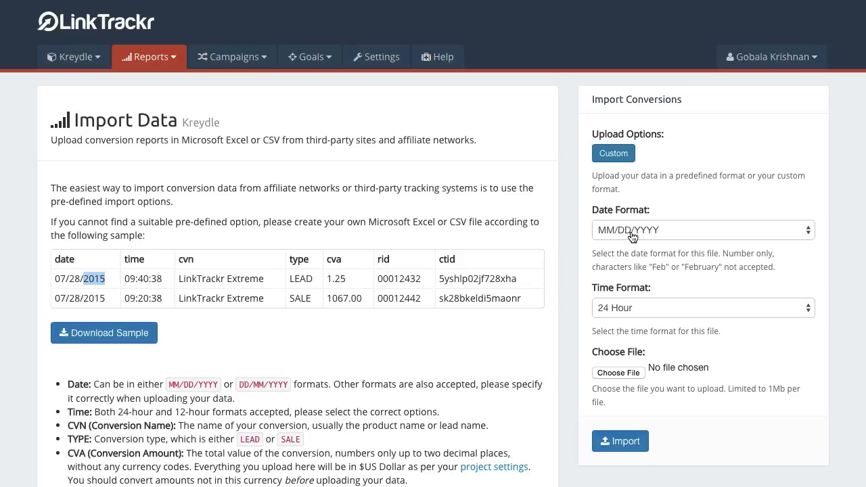
pyautogui.moveTo(633, 318)
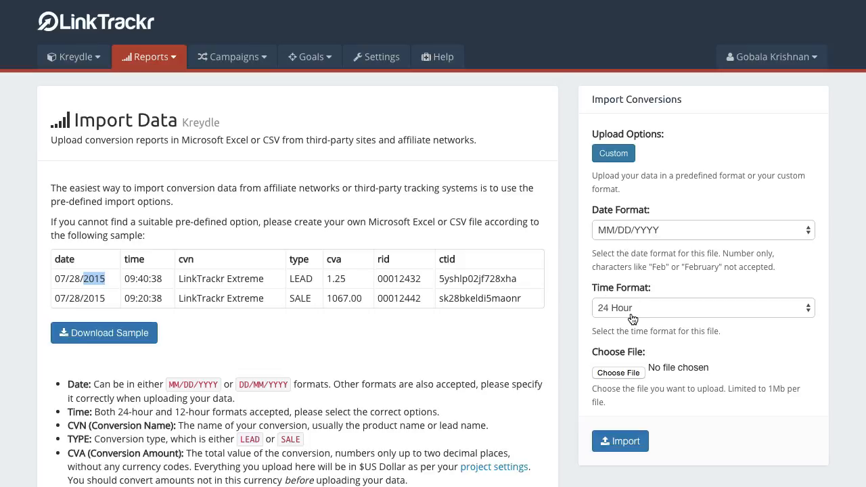
pyautogui.click(703, 308)
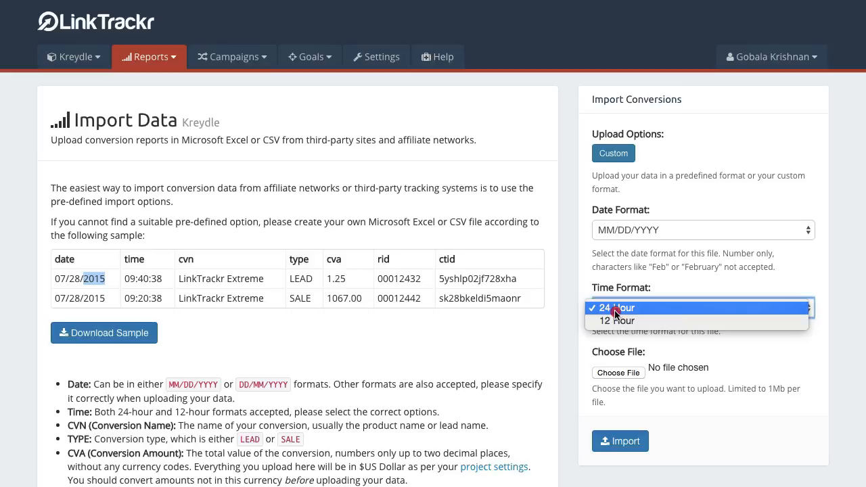
pyautogui.click(623, 307)
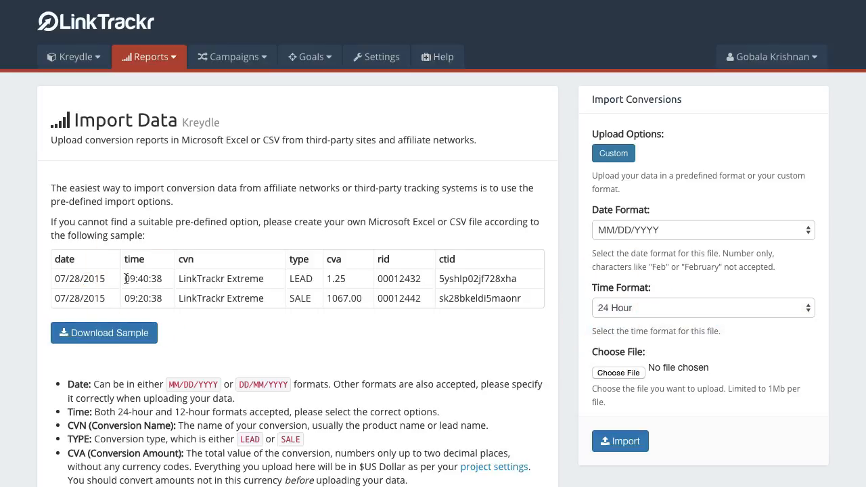
pyautogui.doubleClick(143, 279)
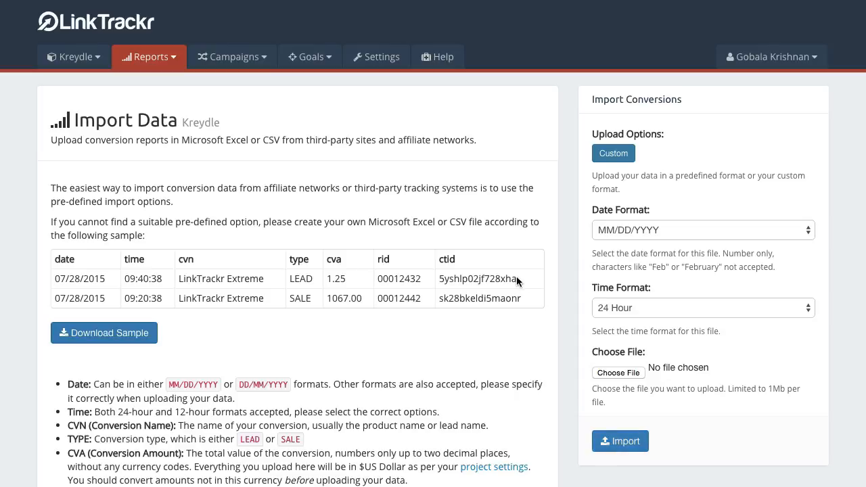
pyautogui.doubleClick(476, 278)
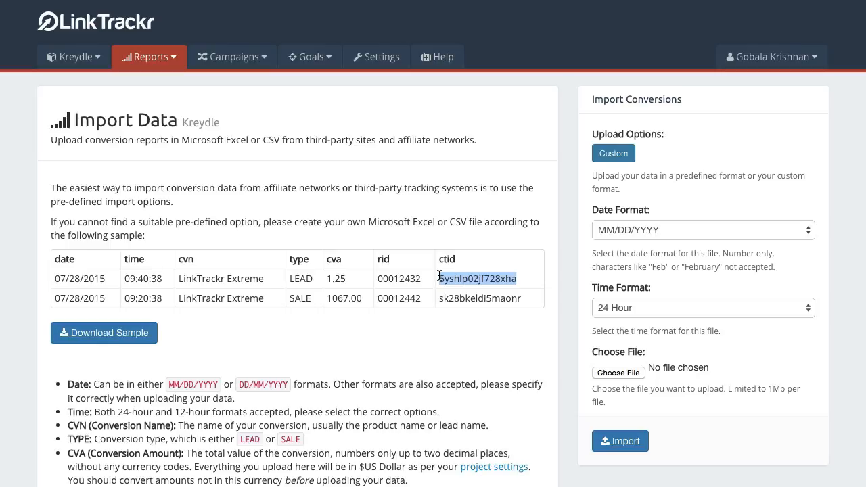
pyautogui.moveTo(181, 253)
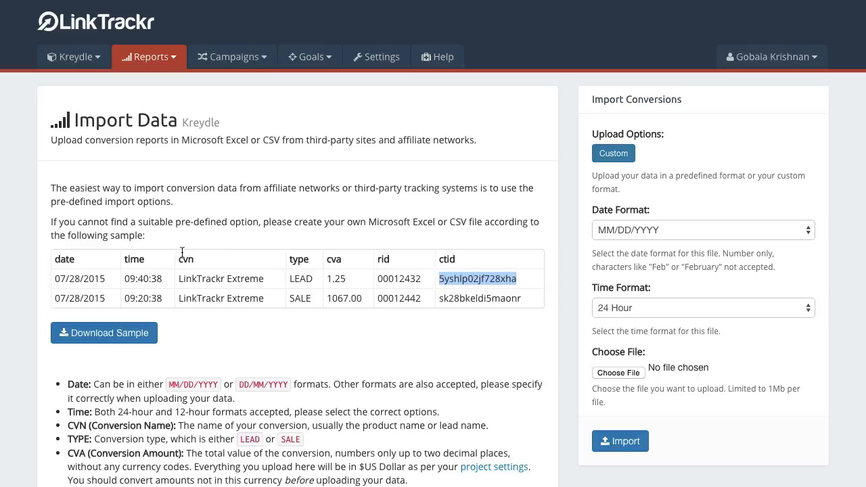
pyautogui.moveTo(183, 277)
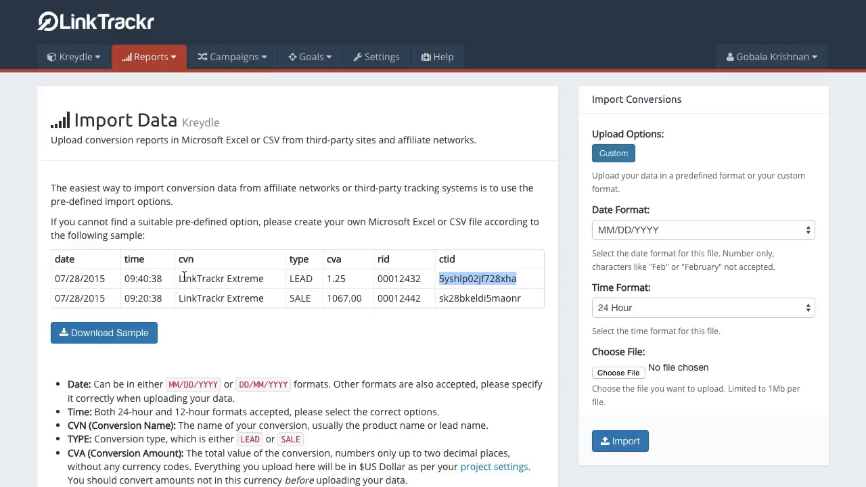